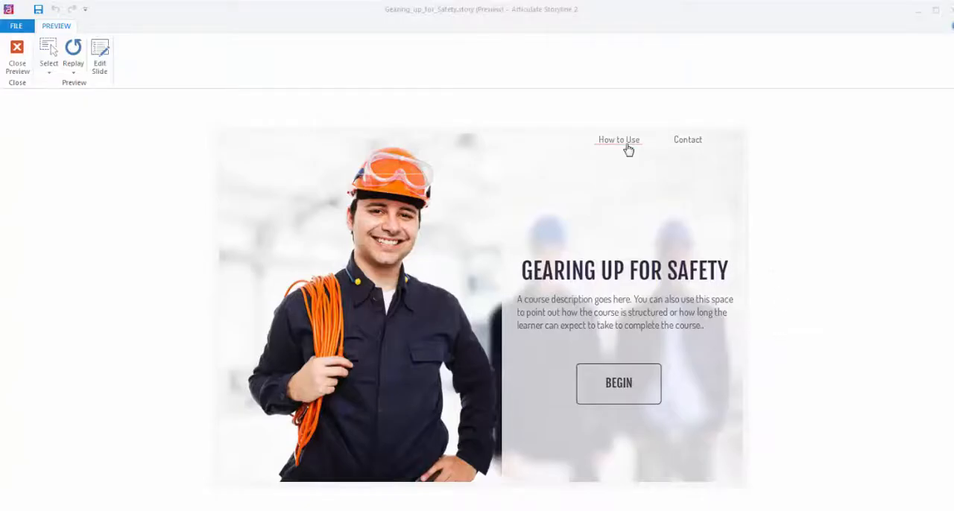
Check the title slide's How to Use window and Contact link in the course preview
left_click(618, 140)
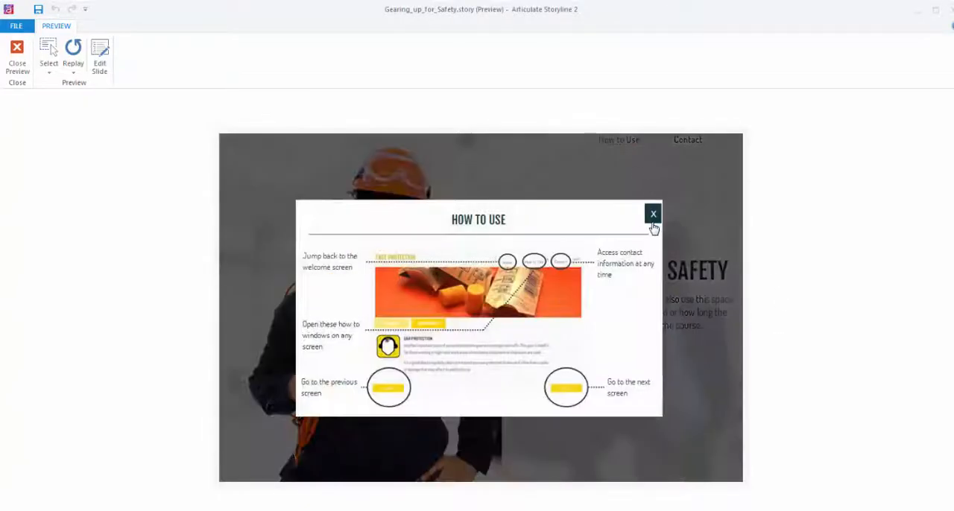
left_click(653, 214)
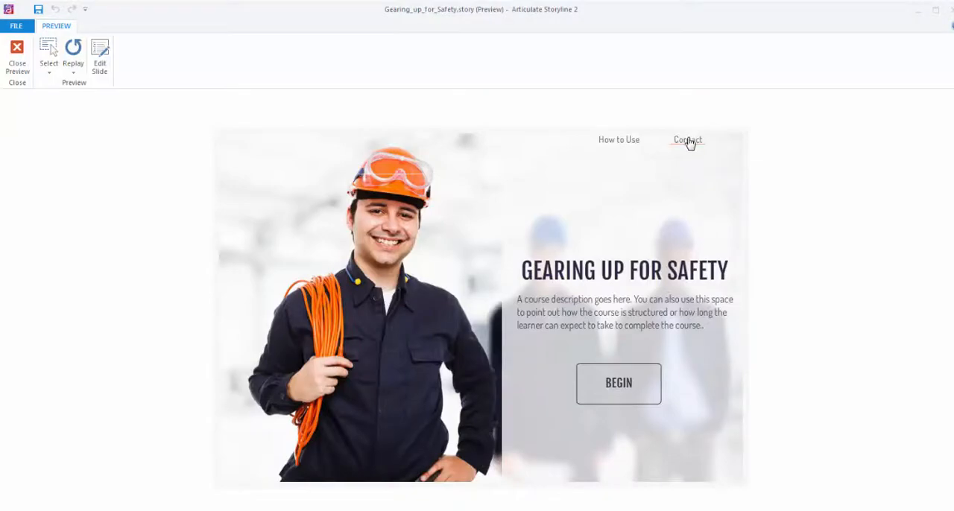
left_click(688, 141)
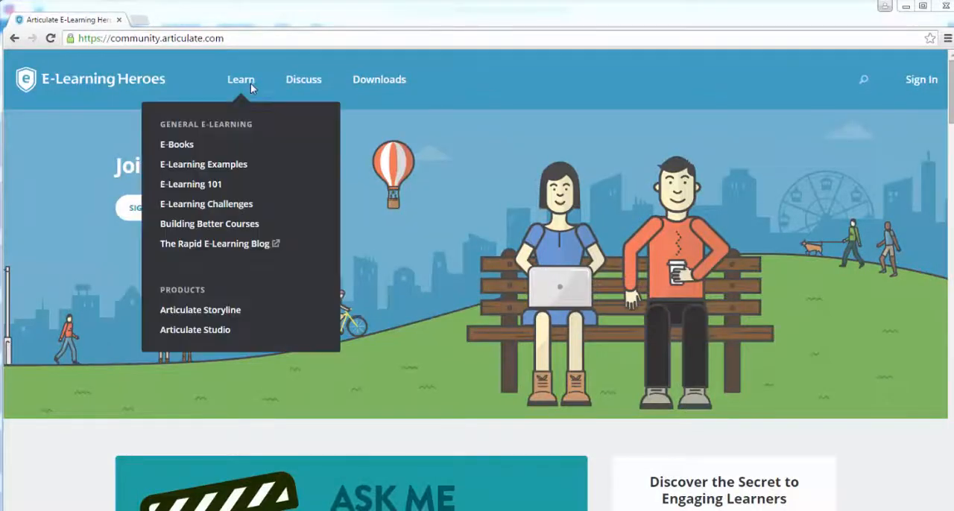
From E-Learning Challenges, reach challenge #69's medical training examples article and the Surgical Protocols demo
left_click(206, 203)
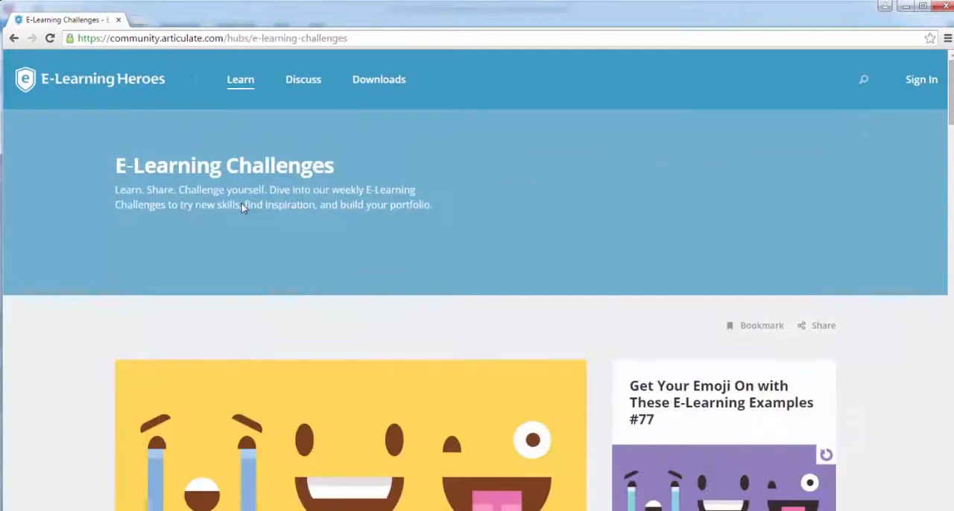
scroll("down", 3)
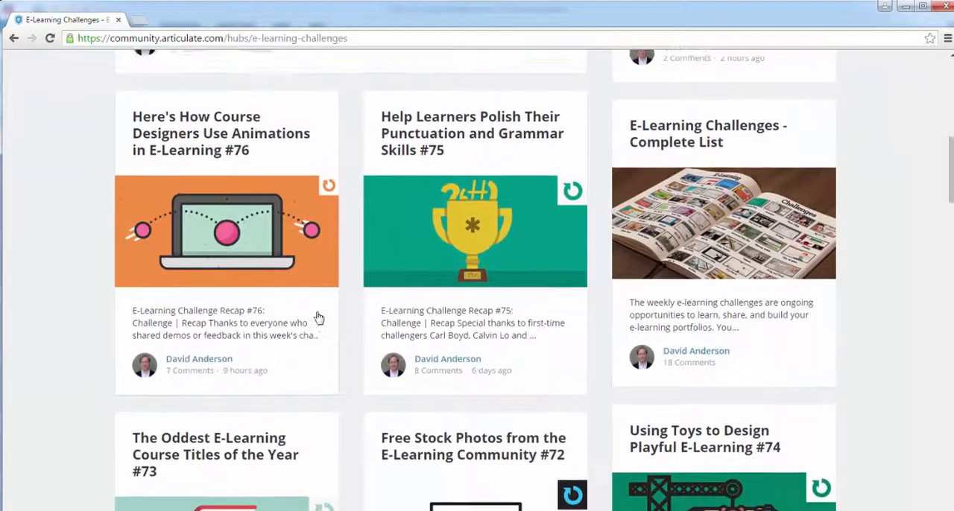
scroll("down", 3)
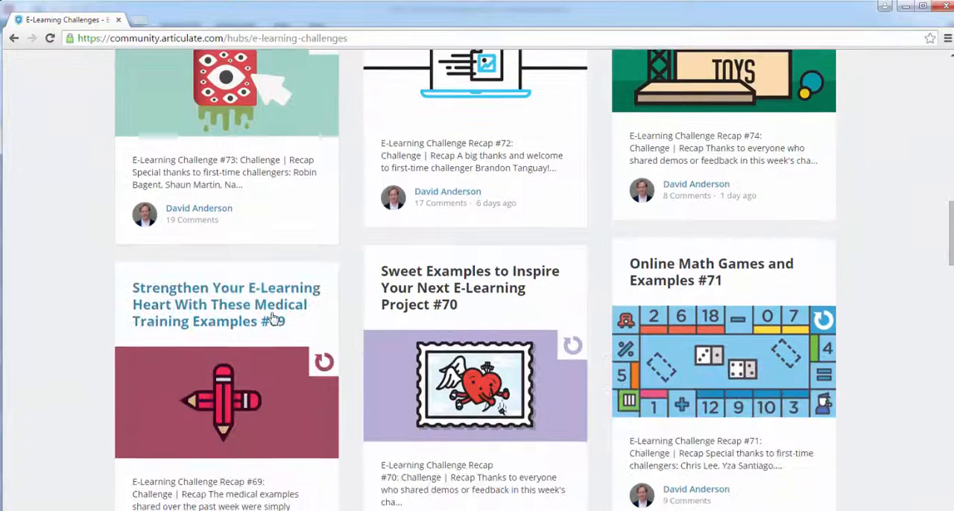
left_click(227, 304)
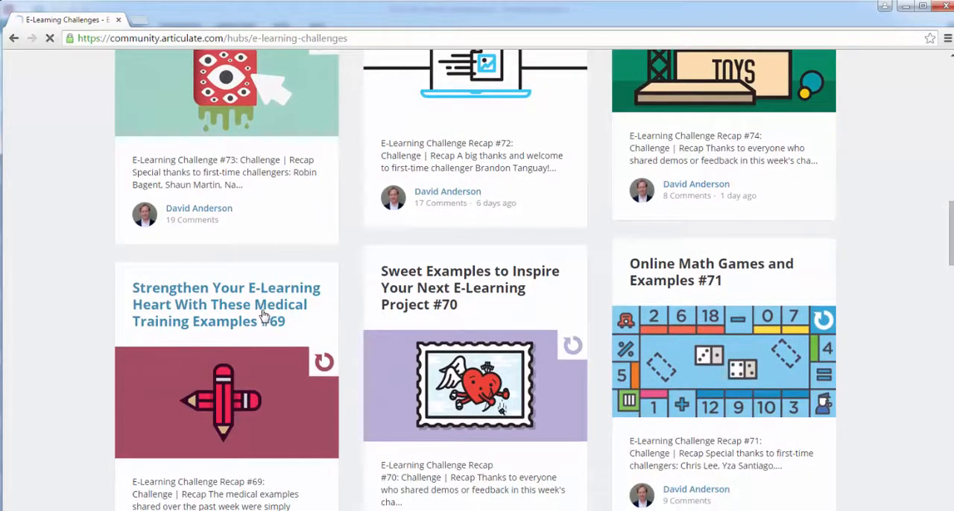
left_click(227, 304)
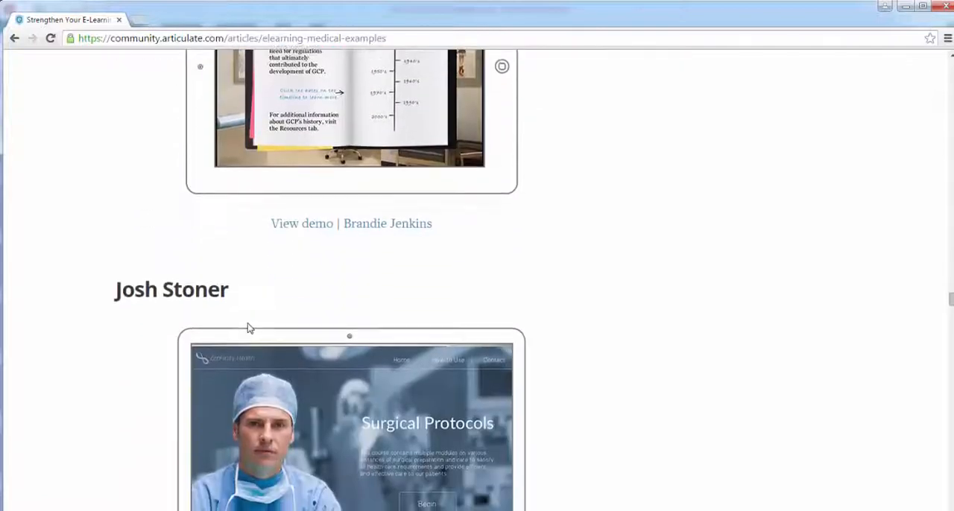
scroll("down", 3)
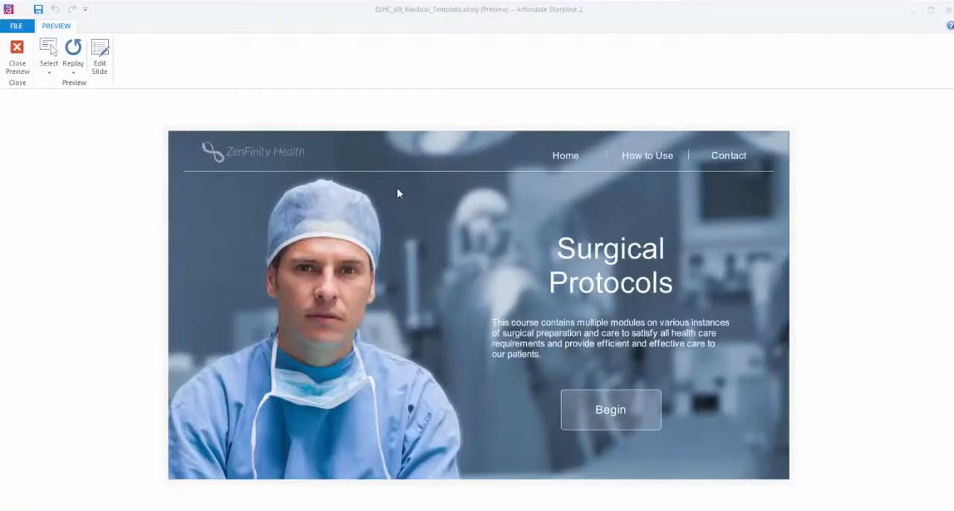
mouse_move(647, 155)
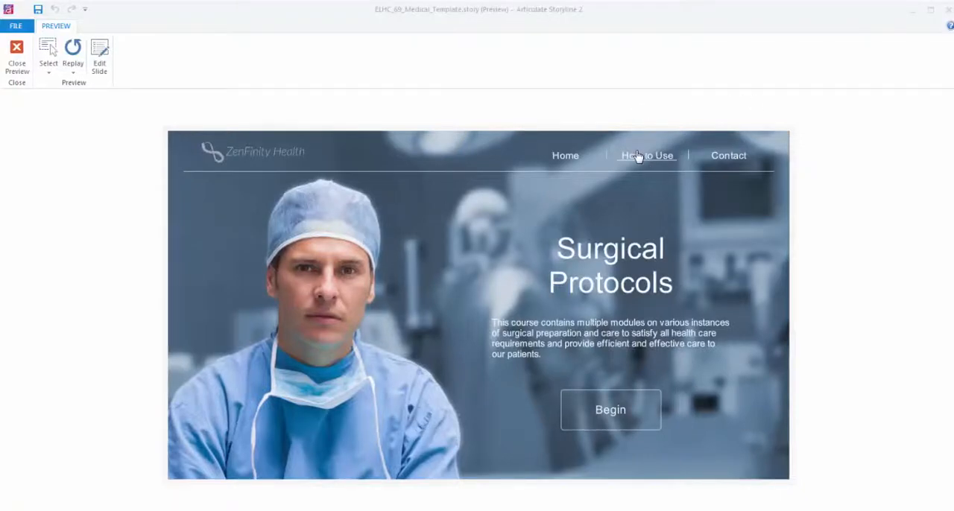
Check the medical template's How to Use window and Contact link on its title slide
left_click(647, 155)
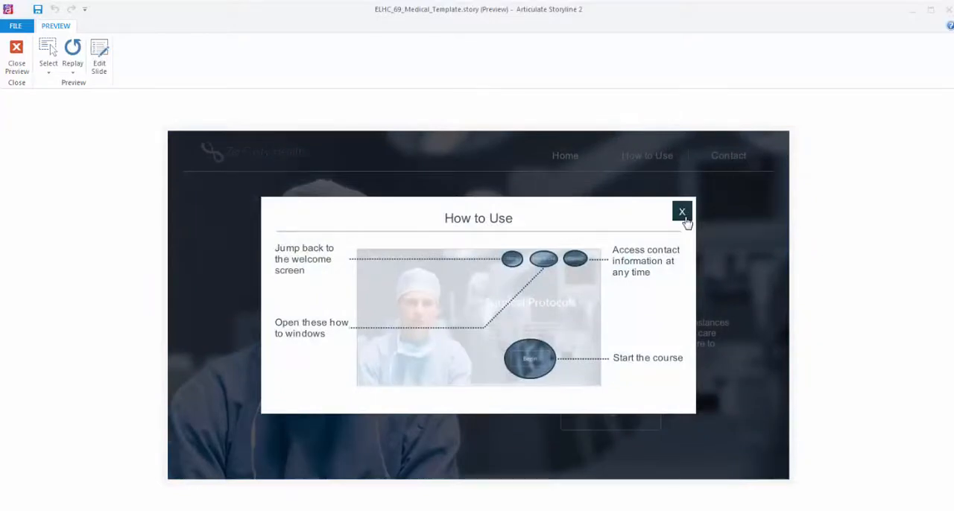
left_click(681, 212)
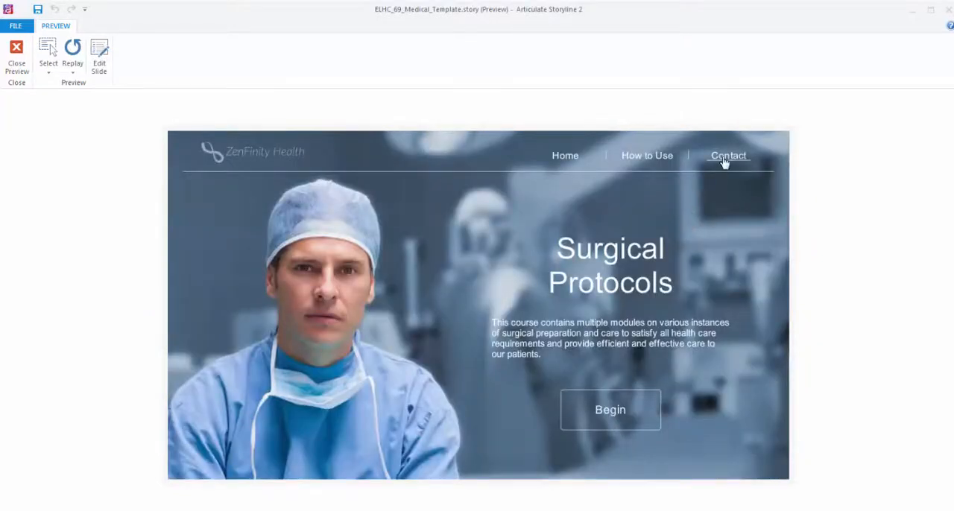
left_click(727, 155)
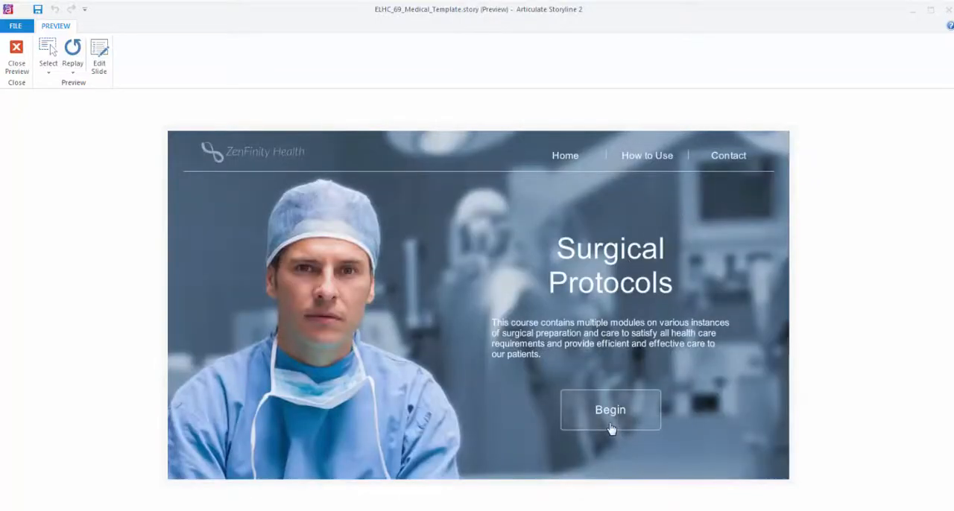
Begin the course and advance into the Intraoperative Period module
left_click(609, 410)
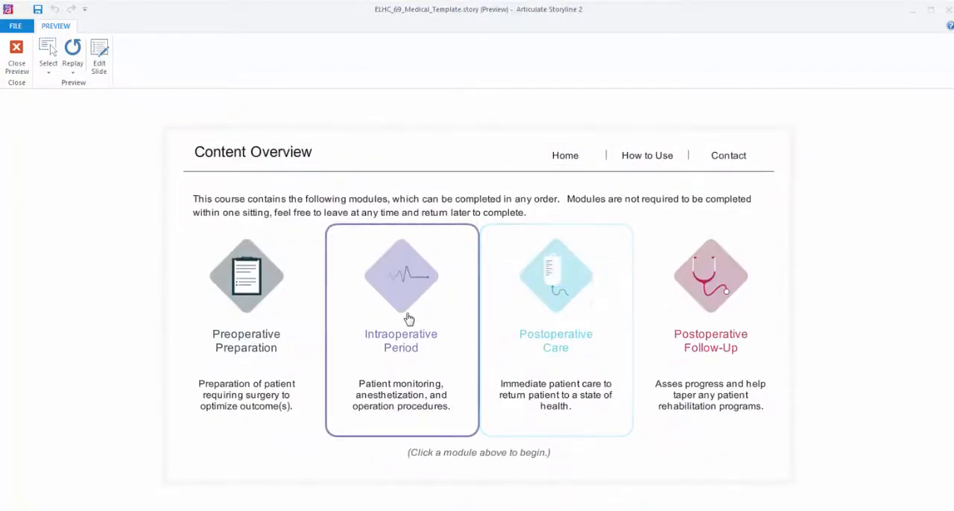
mouse_move(354, 324)
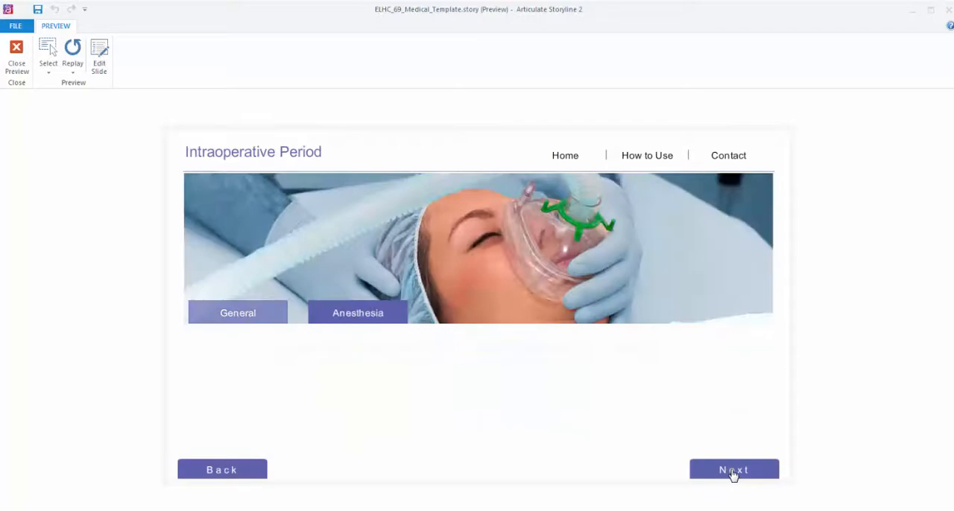
left_click(237, 313)
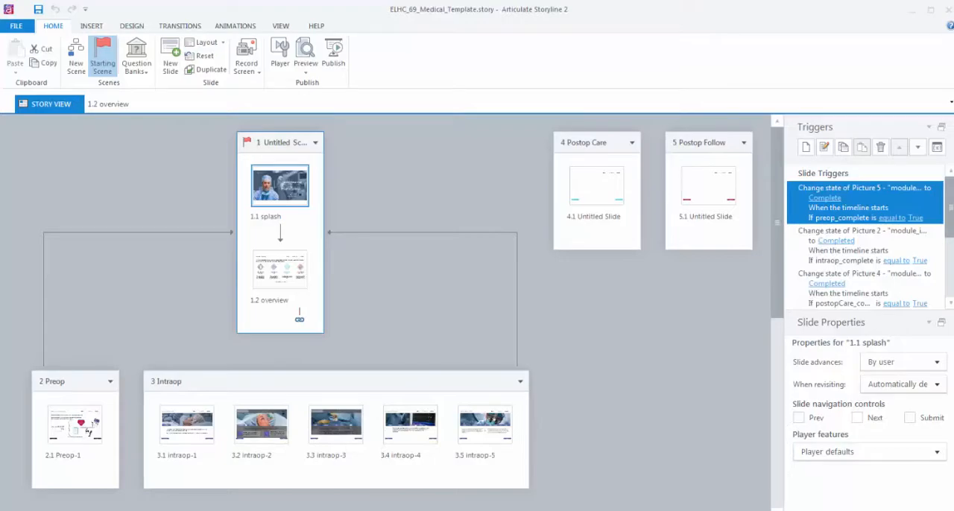
Close the medical template preview to return toward the Gearing Up for Safety course
left_click(304, 52)
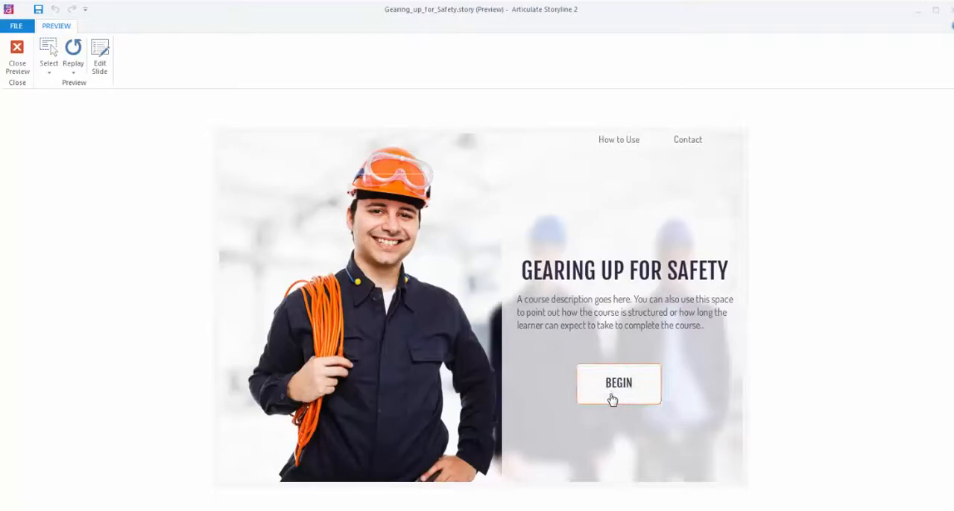
Start the safety course, then in the medical template show How to Use and the contact information window
left_click(619, 383)
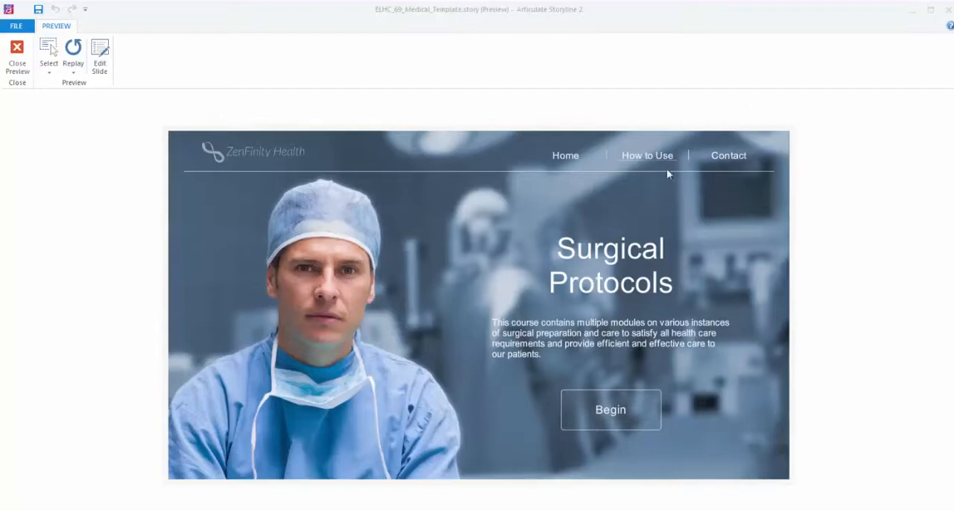
left_click(647, 155)
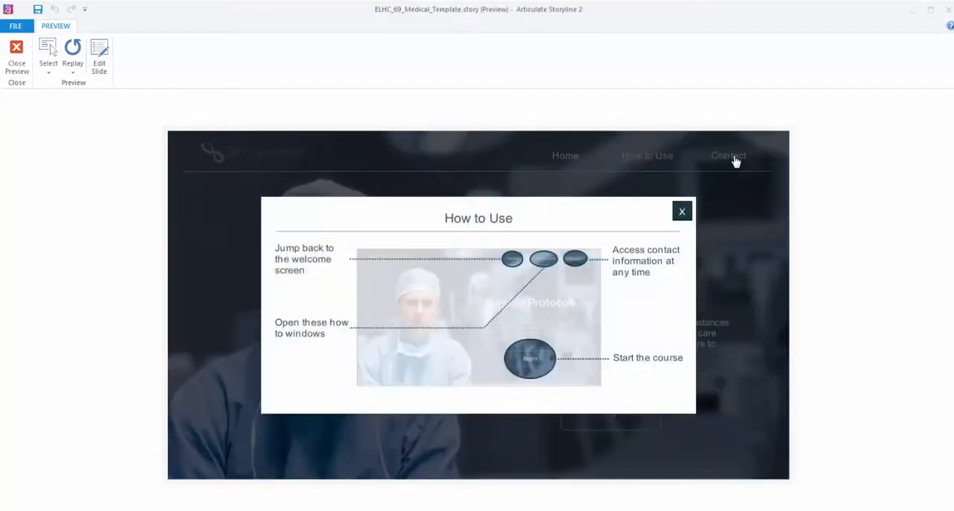
left_click(680, 212)
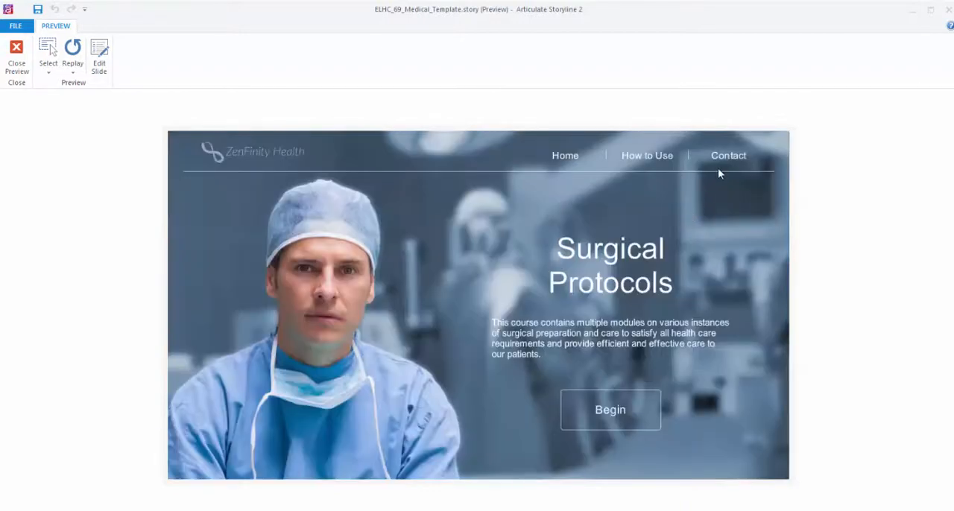
left_click(727, 155)
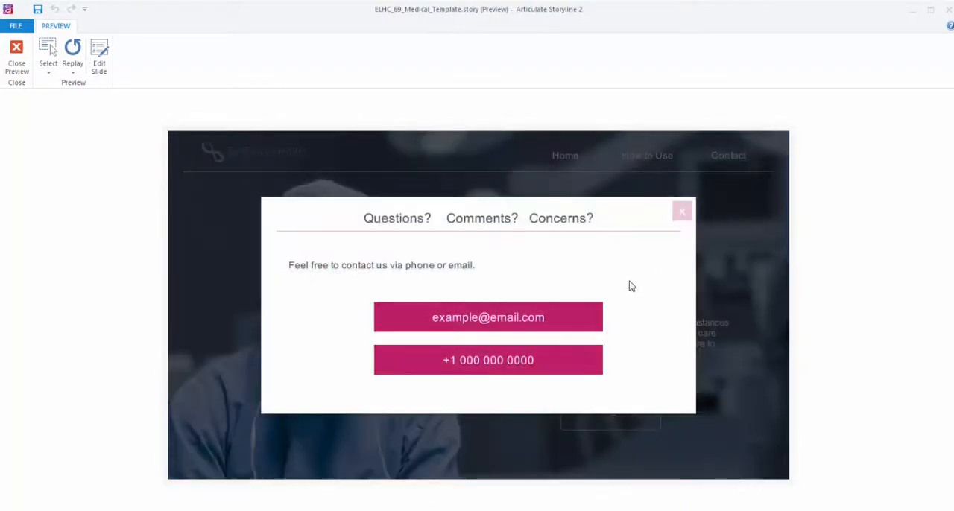
Set the story size to custom 1000 by 562 with locked aspect ratio via Design > Story Size
left_click(16, 57)
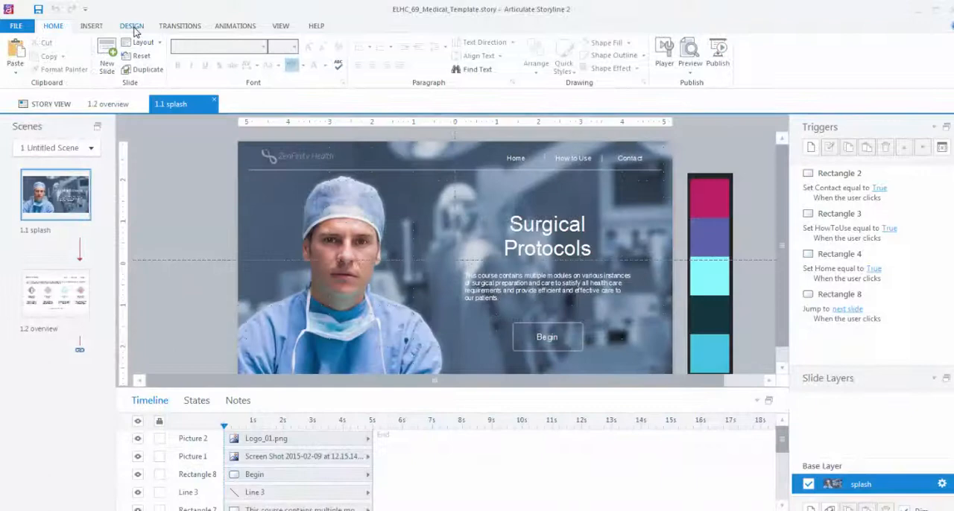
left_click(131, 26)
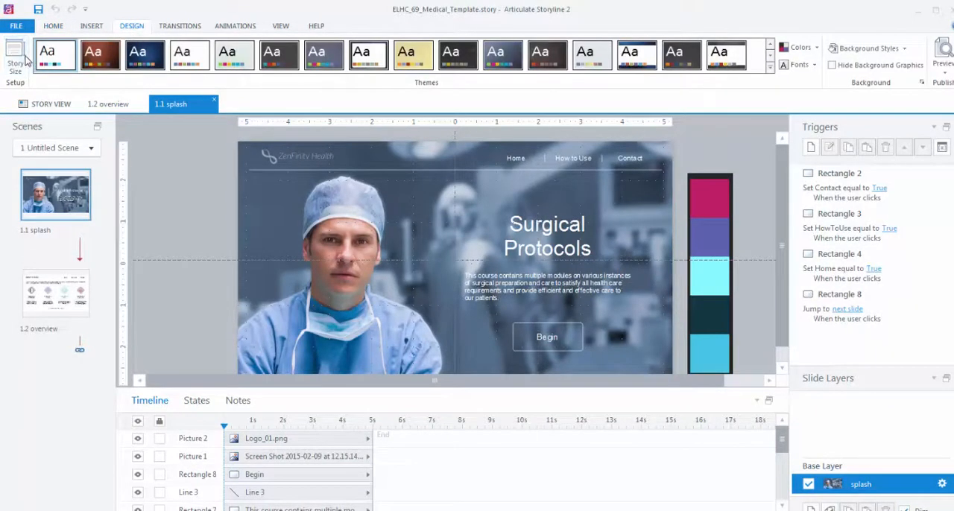
left_click(15, 61)
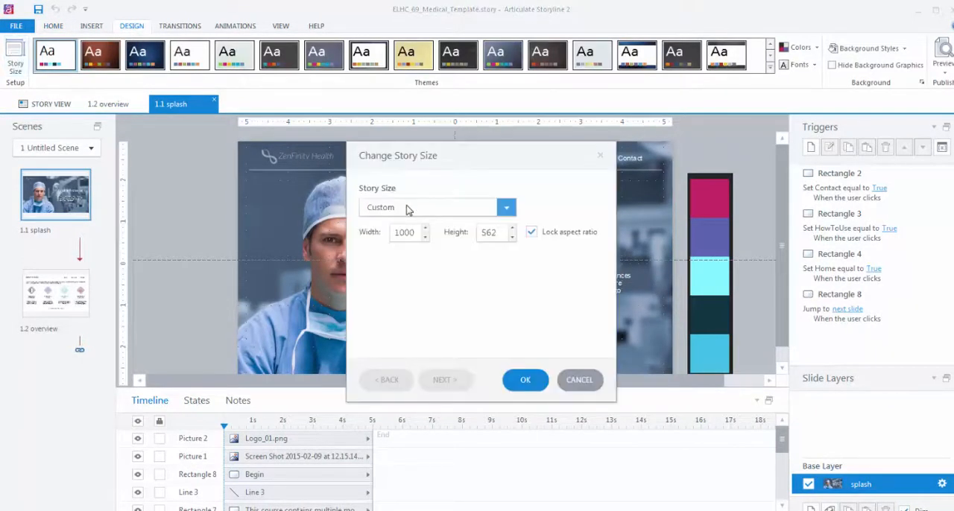
left_click(507, 207)
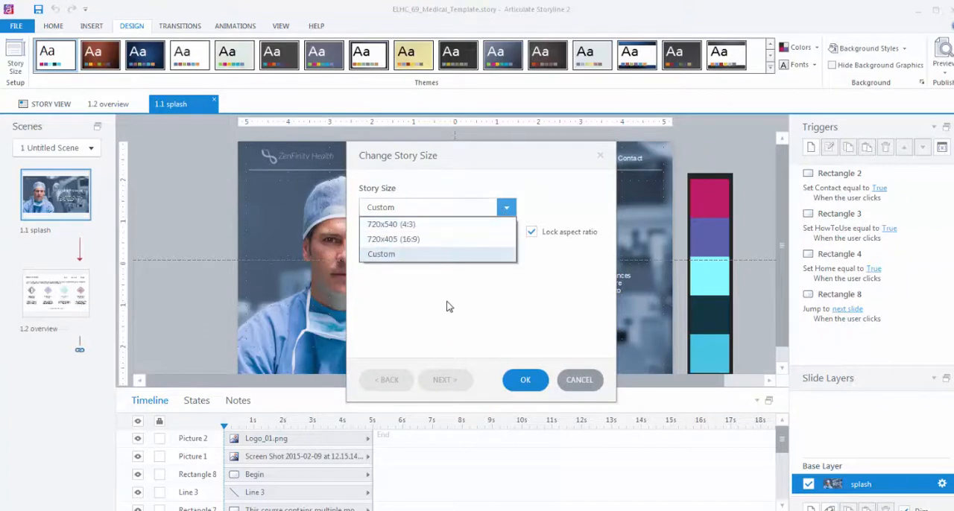
left_click(382, 253)
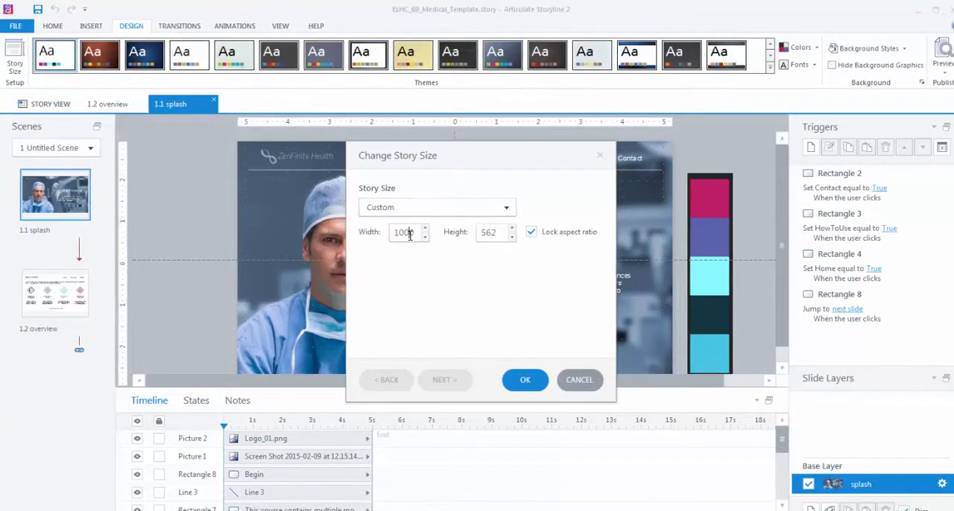
left_click(492, 233)
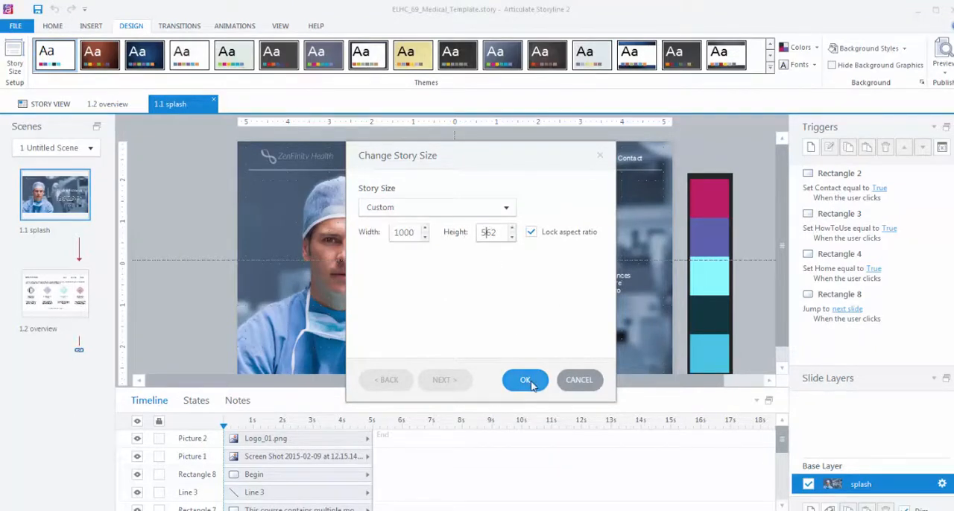
left_click(525, 381)
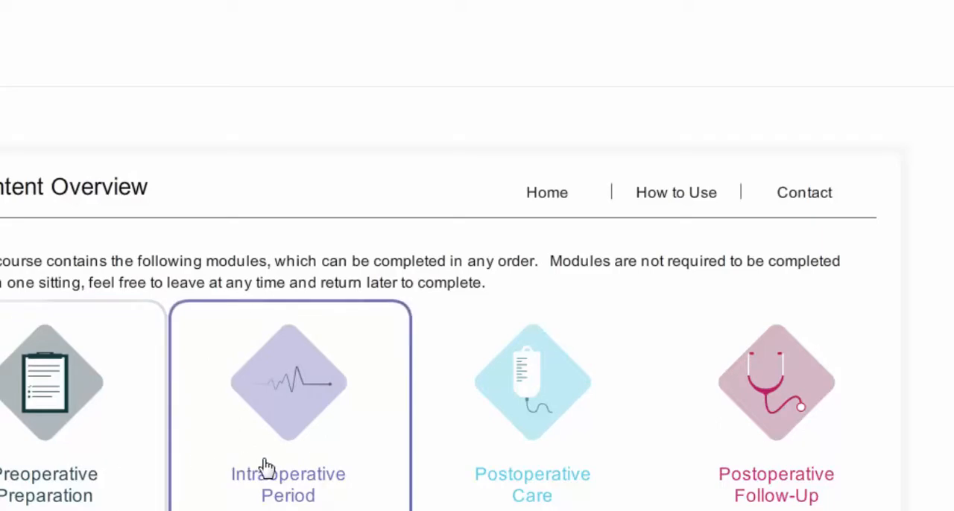
left_click(288, 382)
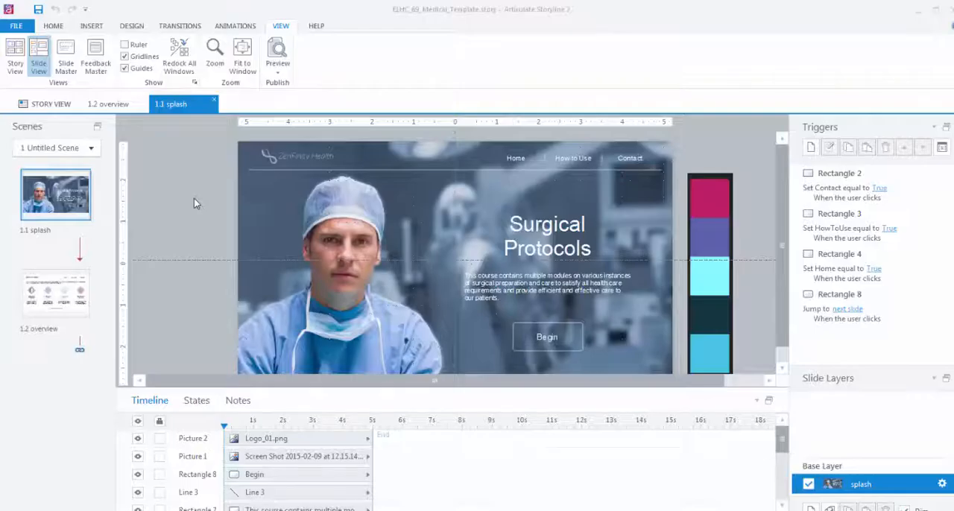
In Slide Master view, select the navigation layout's Home link and inspect its click trigger
left_click(66, 58)
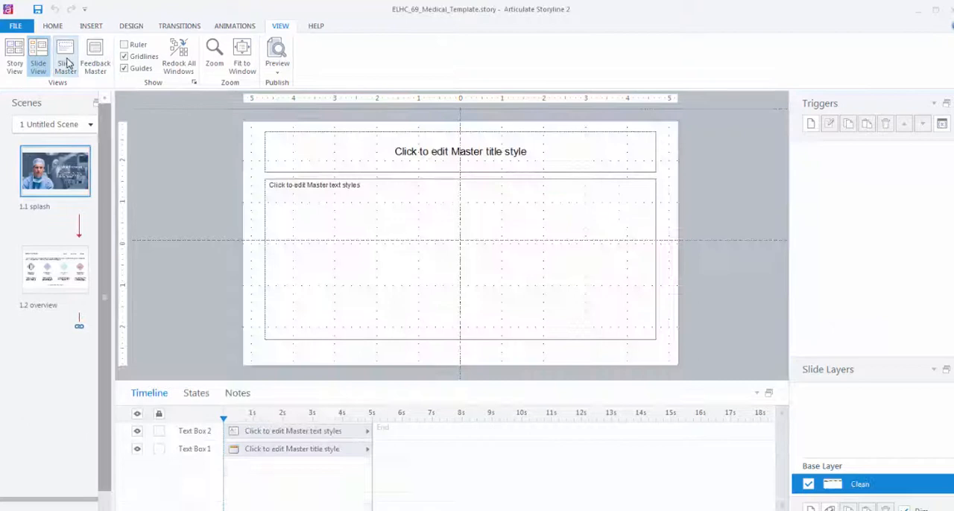
left_click(66, 57)
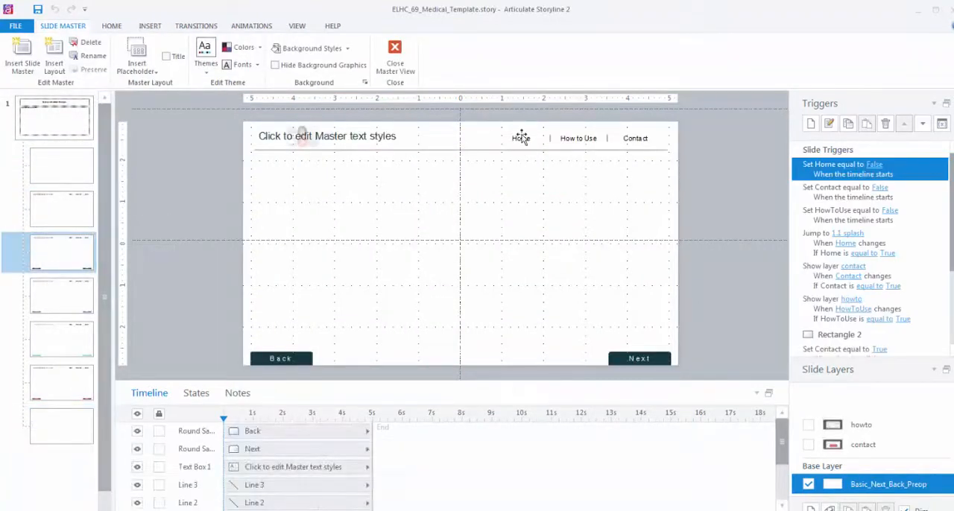
left_click(522, 137)
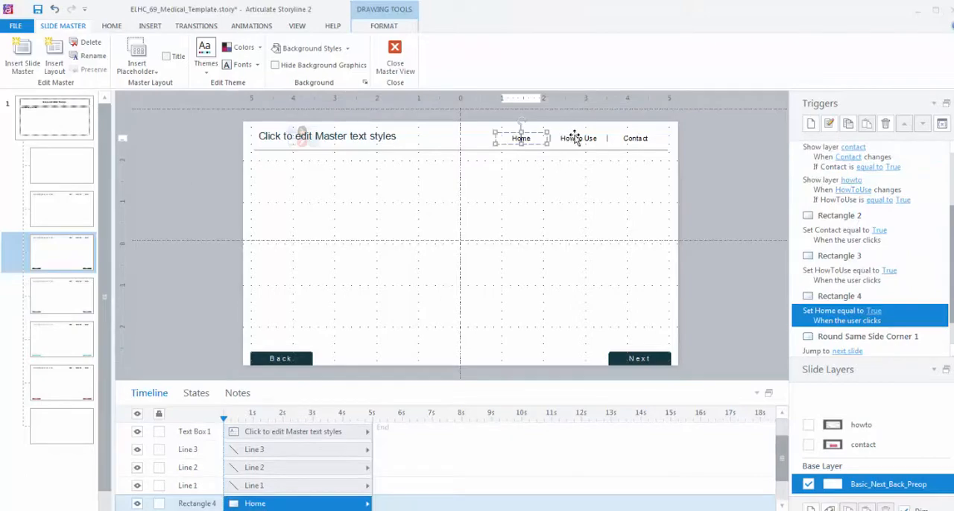
left_click(578, 137)
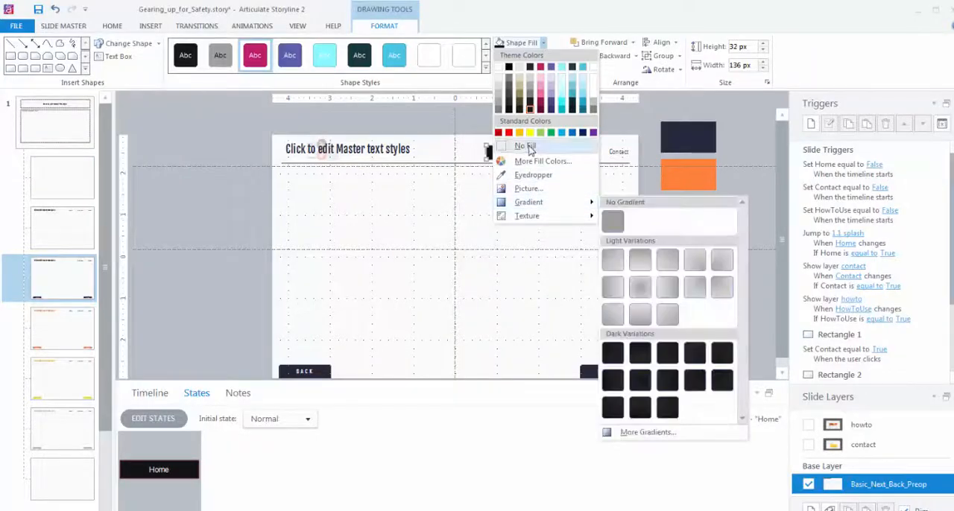
Remove the Home link's shape fill and sample its text colour from the slide with the eyedropper
left_click(524, 146)
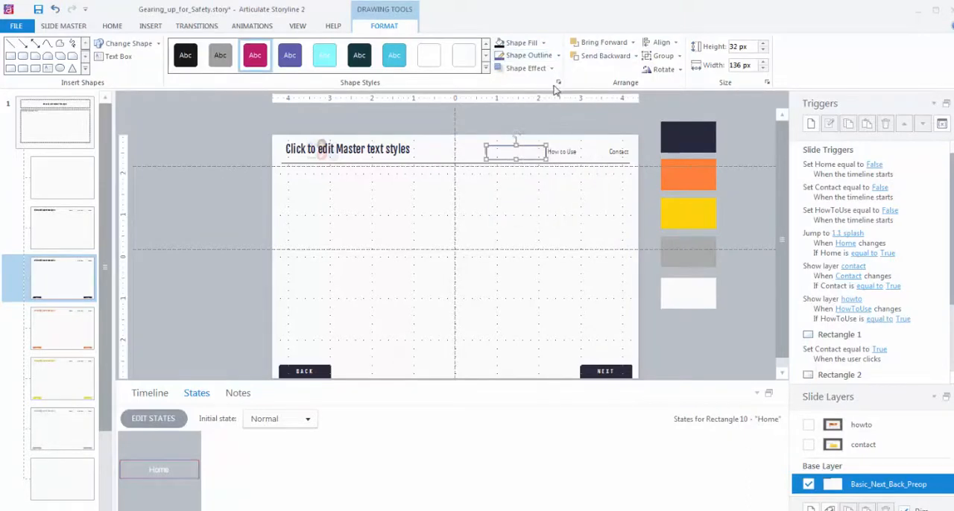
left_click(525, 57)
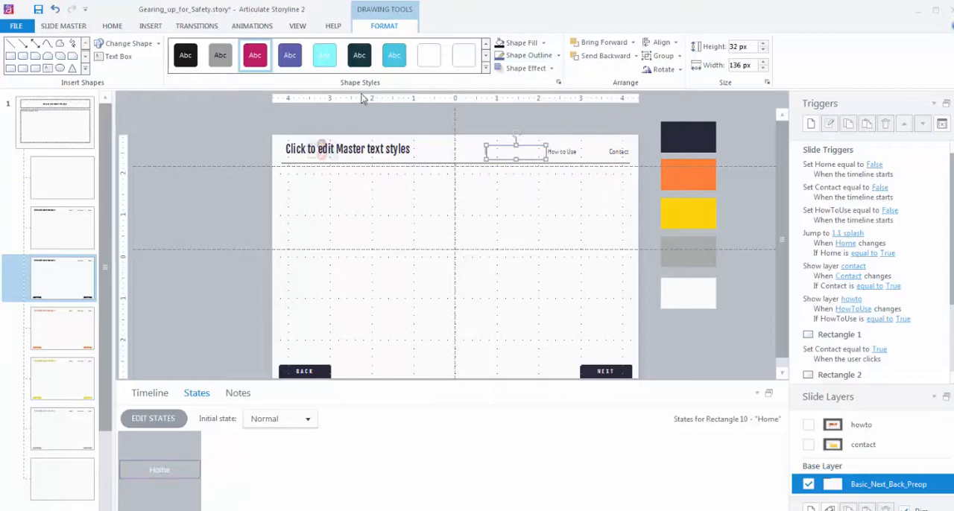
left_click(112, 26)
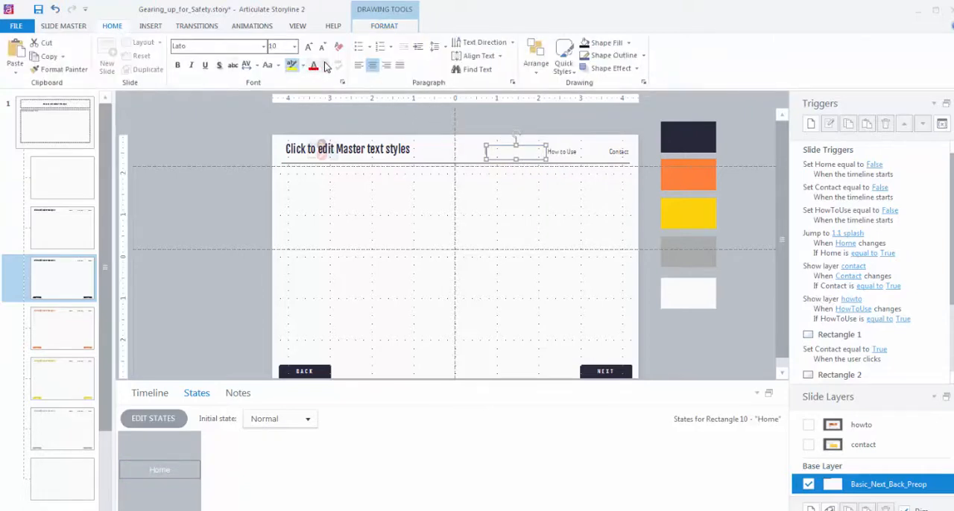
left_click(325, 66)
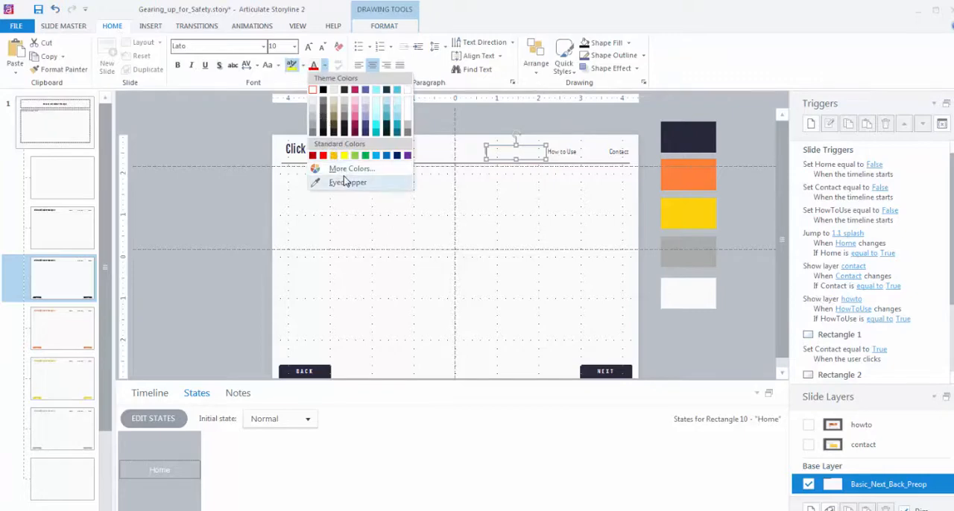
left_click(349, 182)
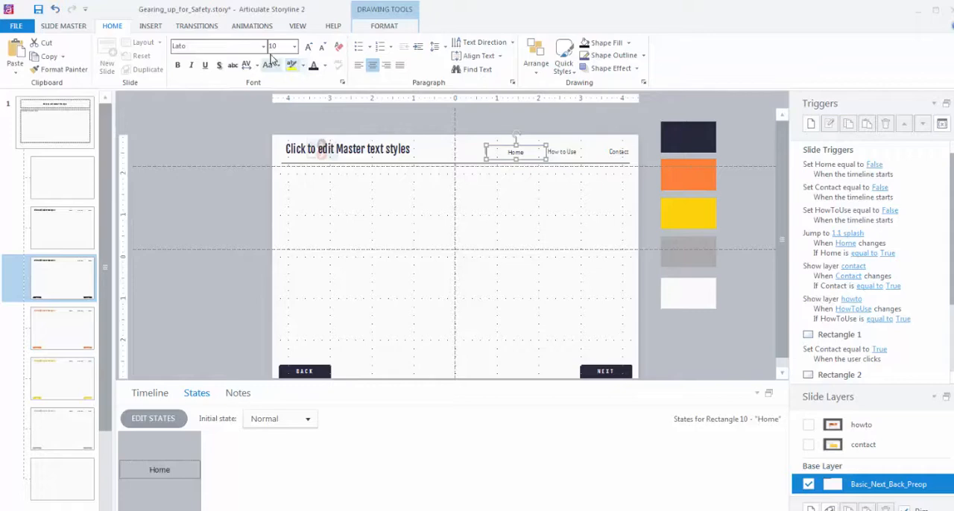
Apply a different font to the Home text and start a new trigger for the link
left_click(262, 44)
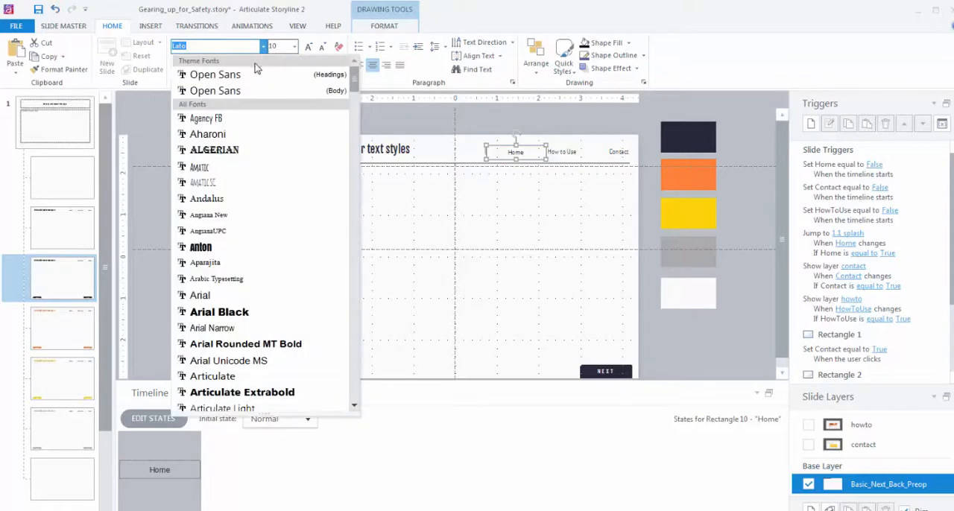
left_click(207, 134)
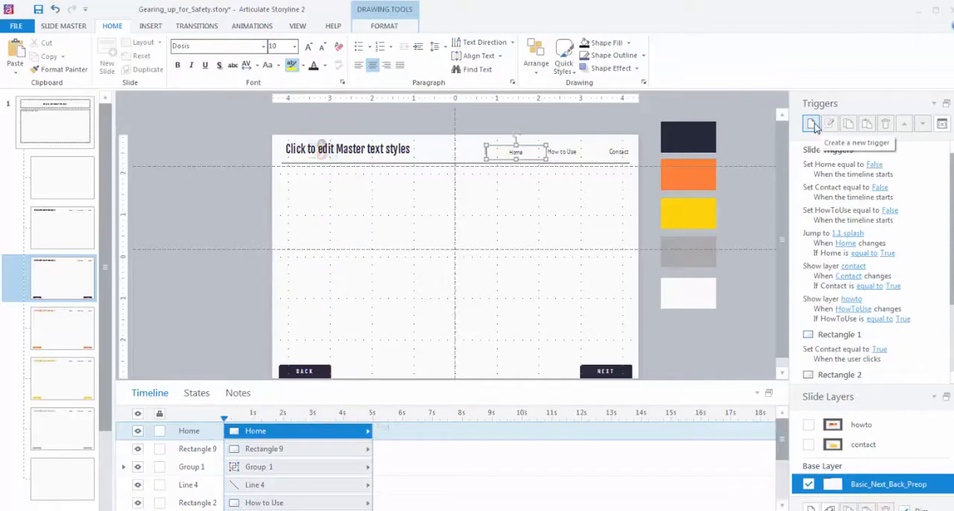
left_click(811, 124)
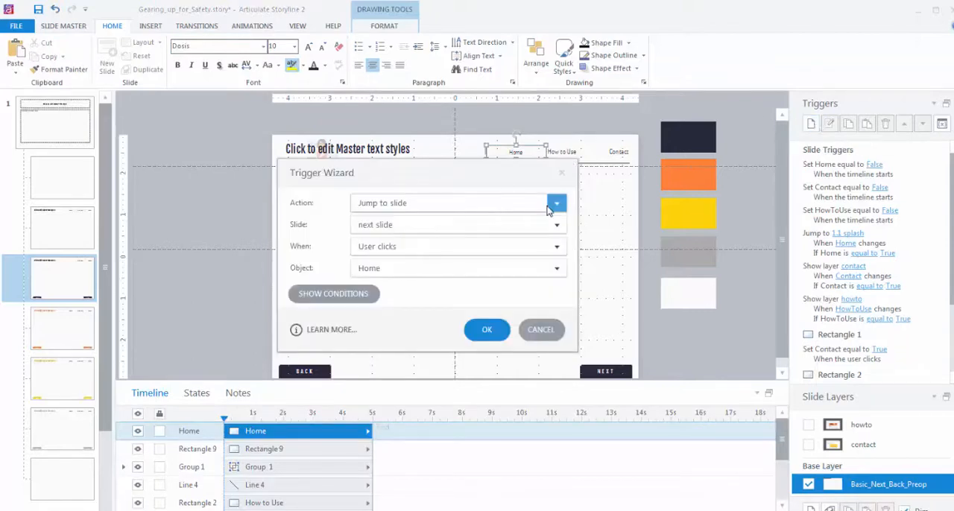
Define the trigger as Adjust variable: Home = assigned value True
left_click(556, 203)
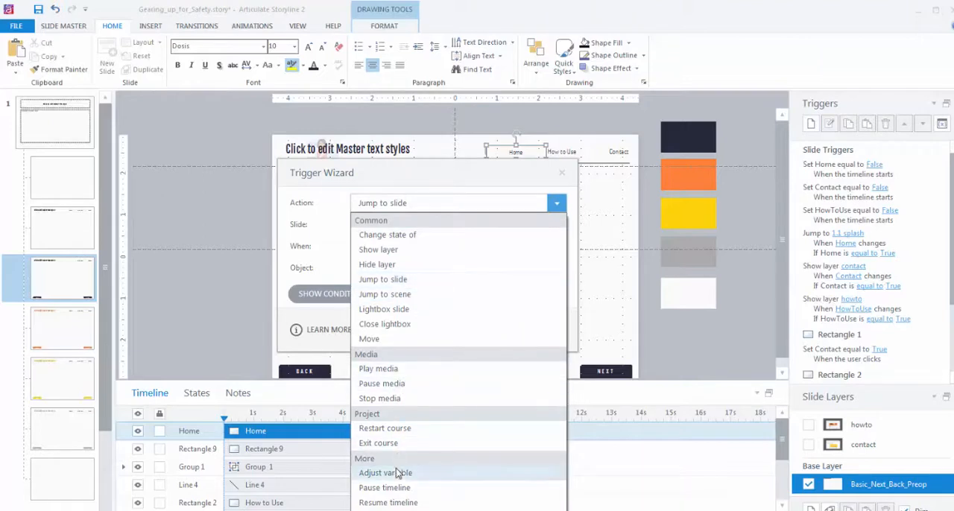
left_click(384, 472)
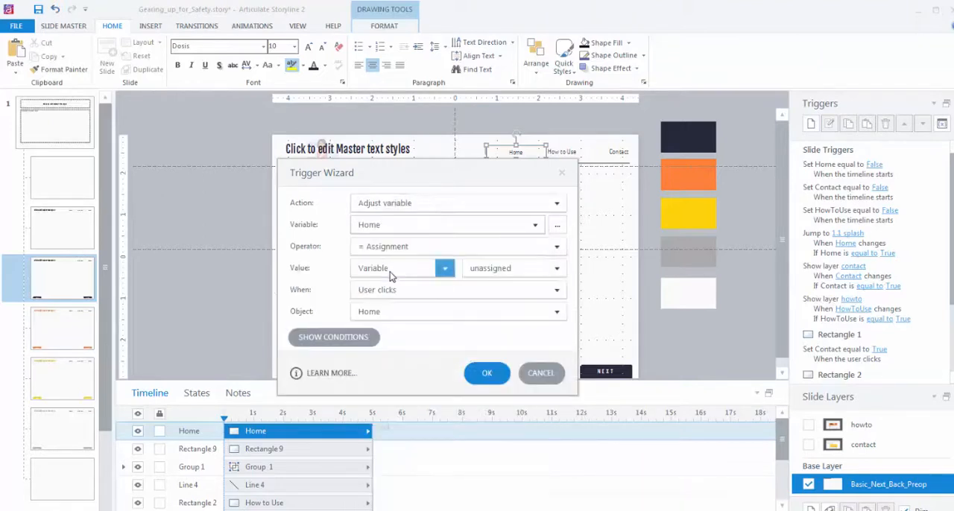
left_click(556, 246)
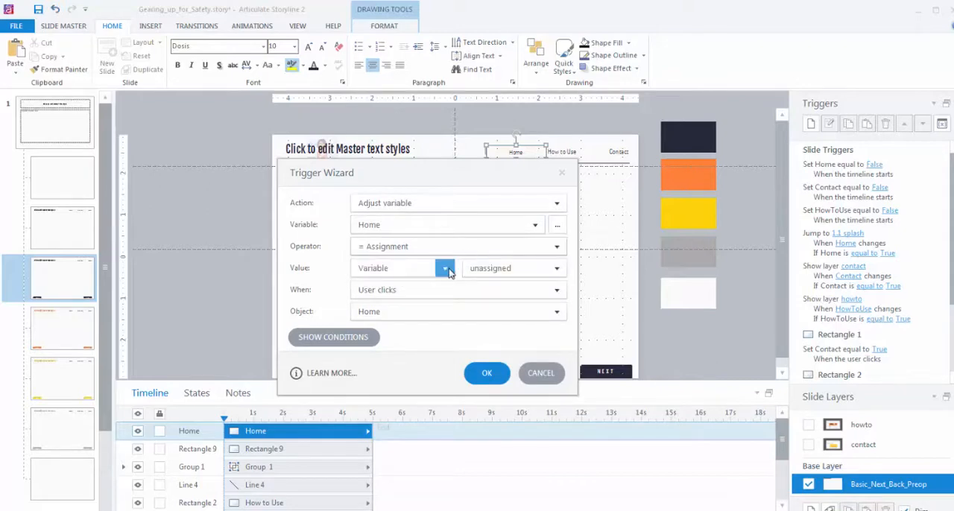
left_click(444, 268)
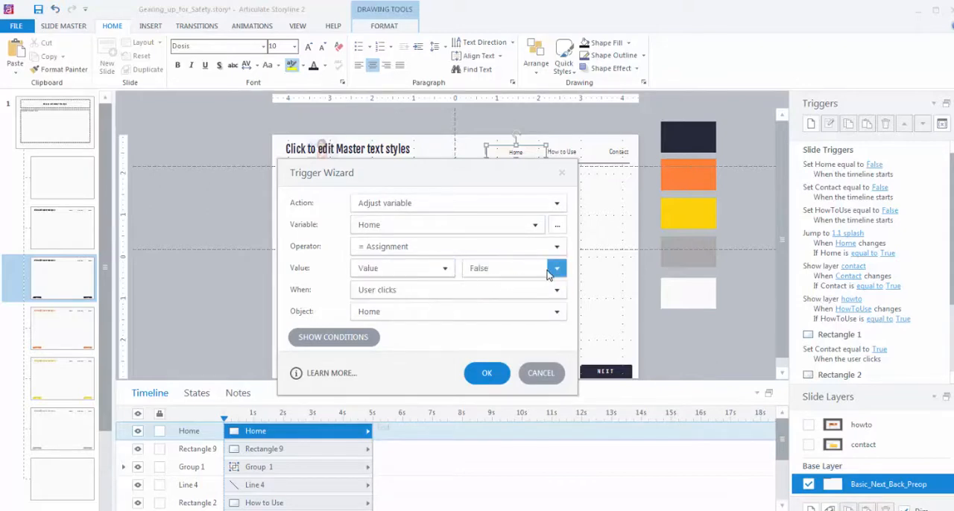
left_click(556, 269)
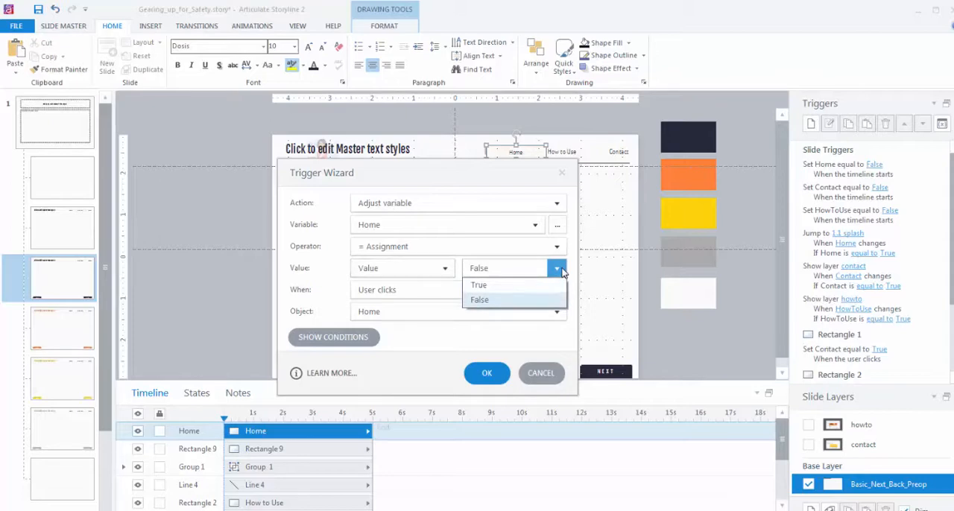
left_click(486, 373)
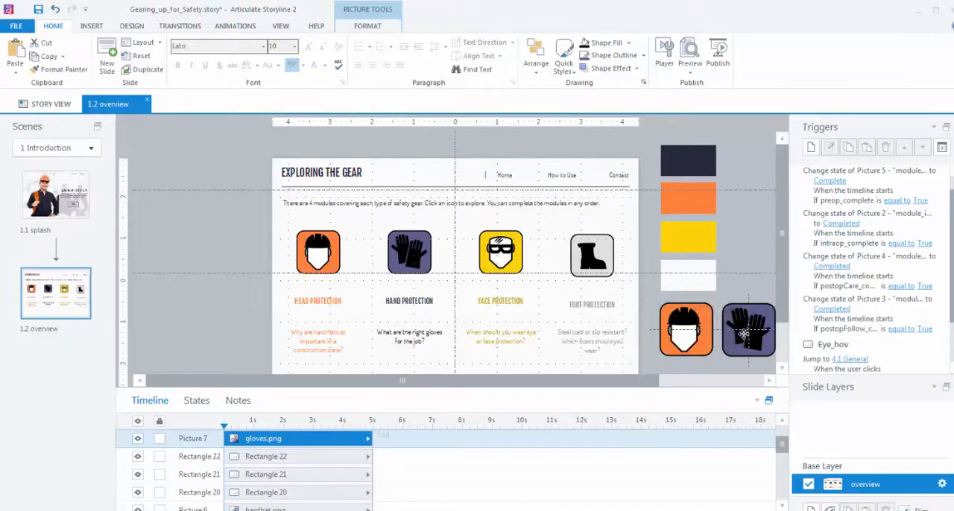
Insert a rounded rectangle shape over the Head Protection column of the overview slide
scroll("right", 3)
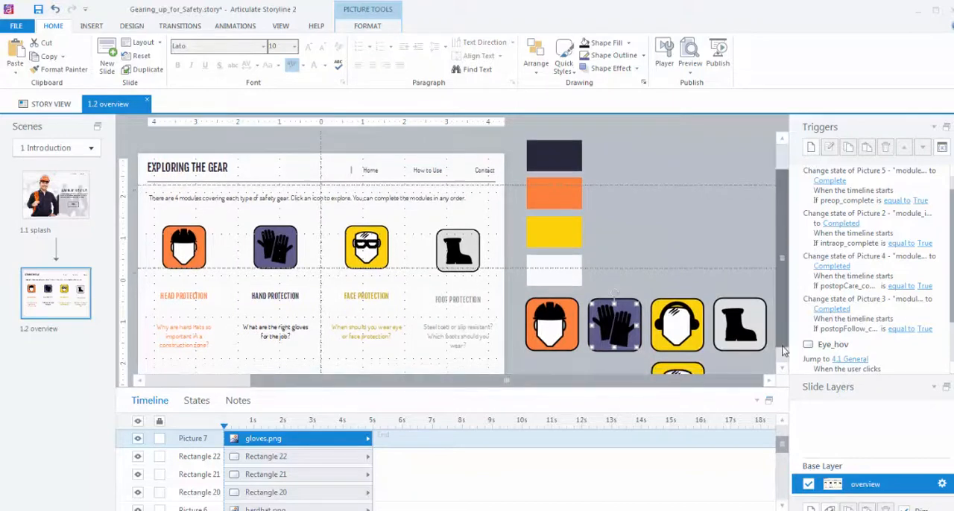
scroll("down", 3)
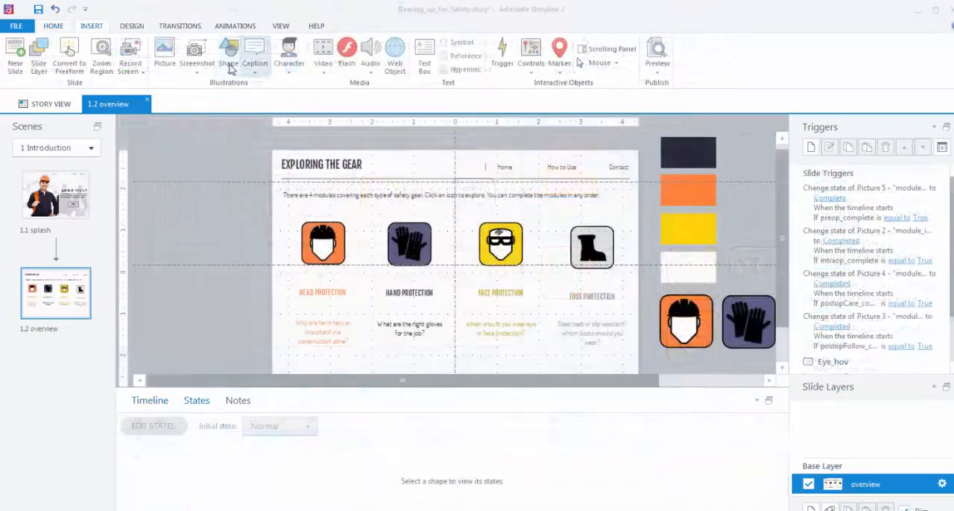
left_click(228, 57)
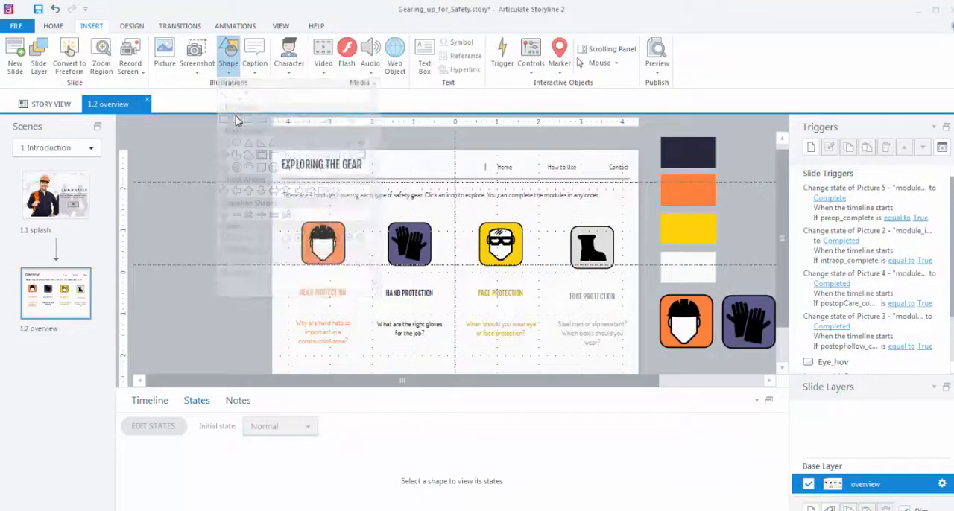
left_click(322, 244)
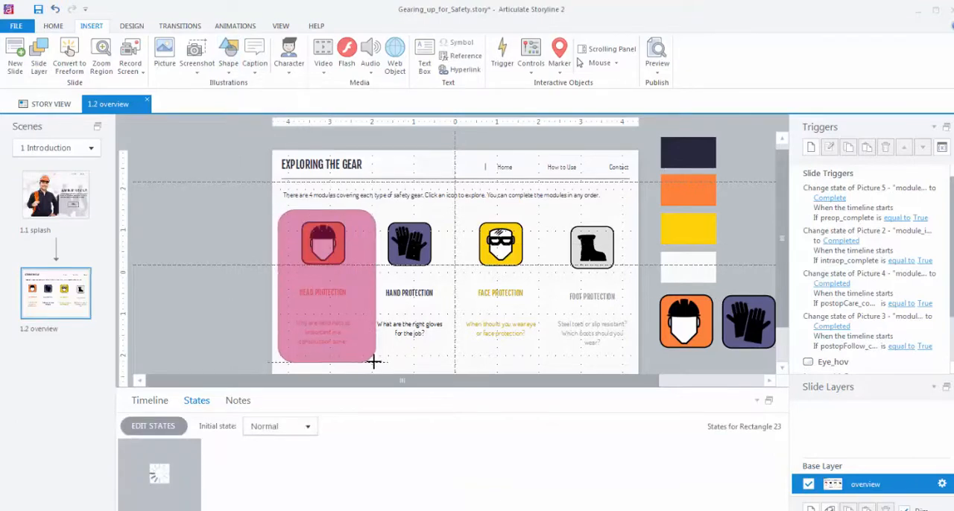
left_click(322, 286)
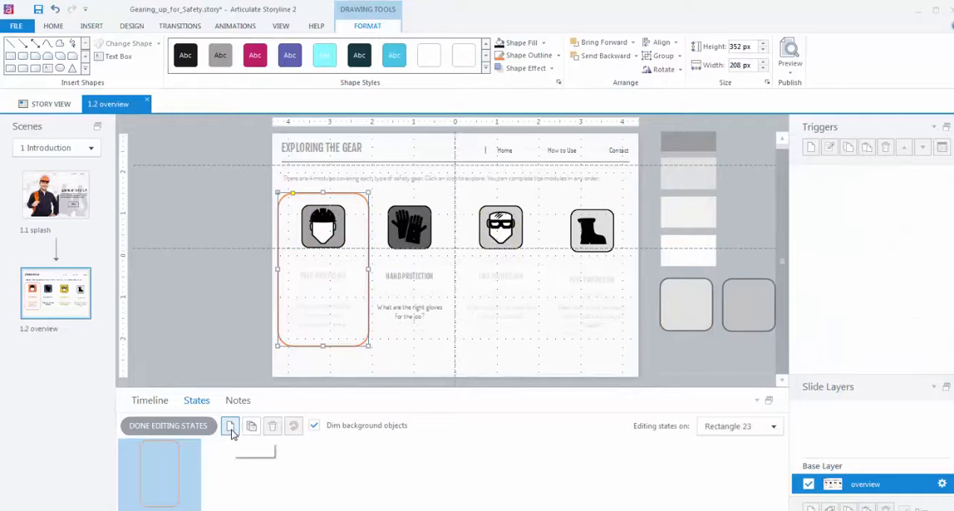
Add a Visited state to the Head Protection card, finish editing states, and open the medical template preview
left_click(230, 427)
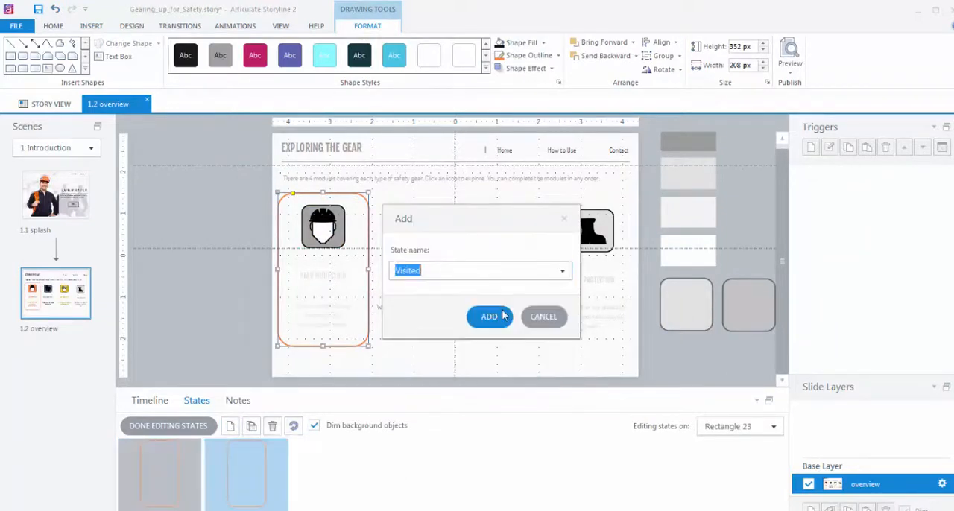
left_click(489, 316)
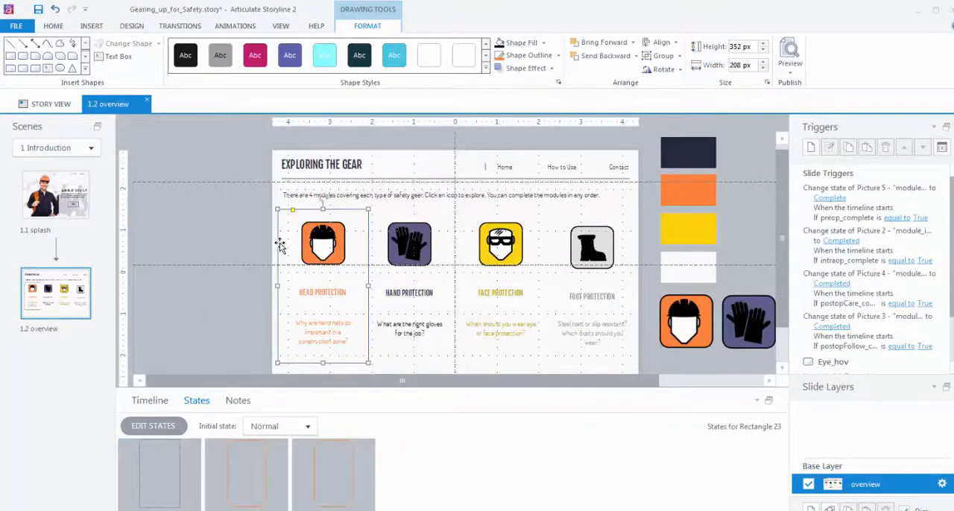
left_click(152, 426)
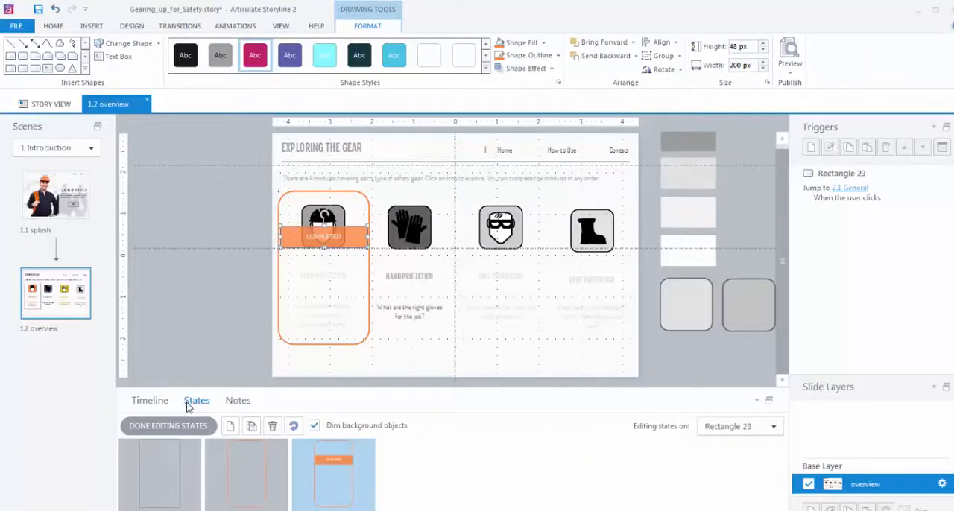
left_click(167, 427)
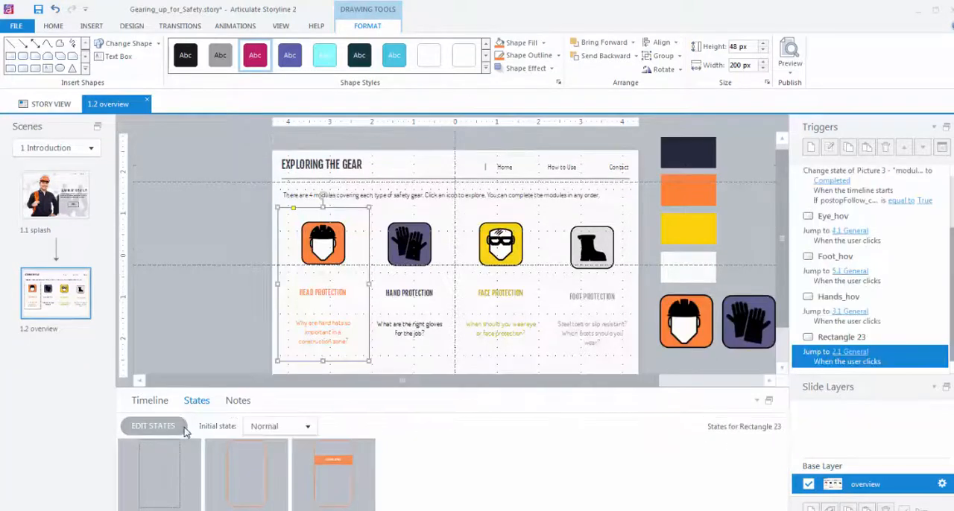
left_click(791, 52)
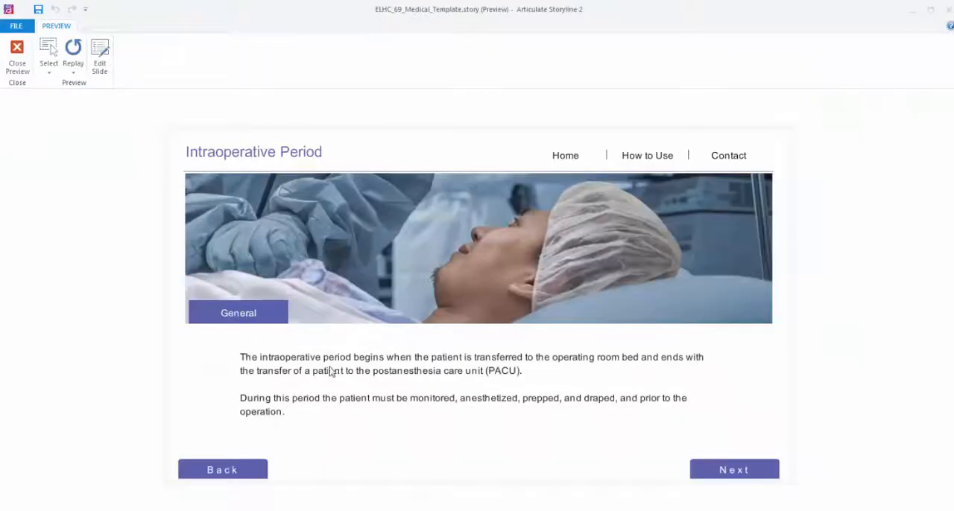
Reveal the Intraoperative Period slide's Anesthesia section and advance the medical template preview
left_click(733, 469)
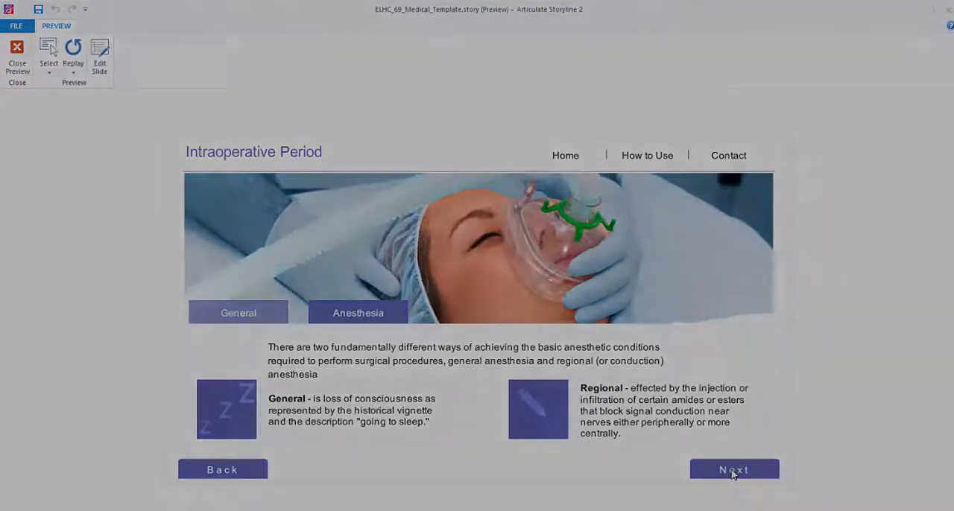
left_click(734, 470)
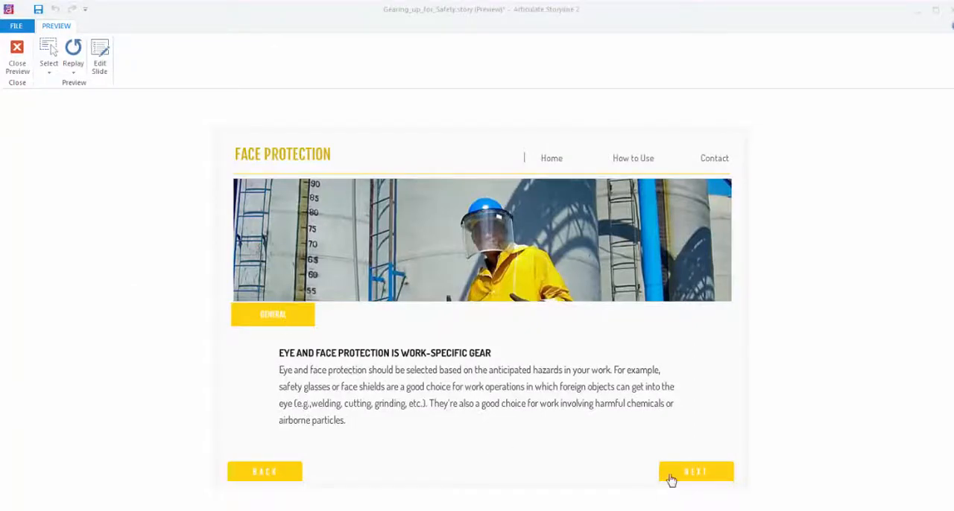
Begin the safety course and complete the Head Protection module through its Use & Care section
left_click(695, 471)
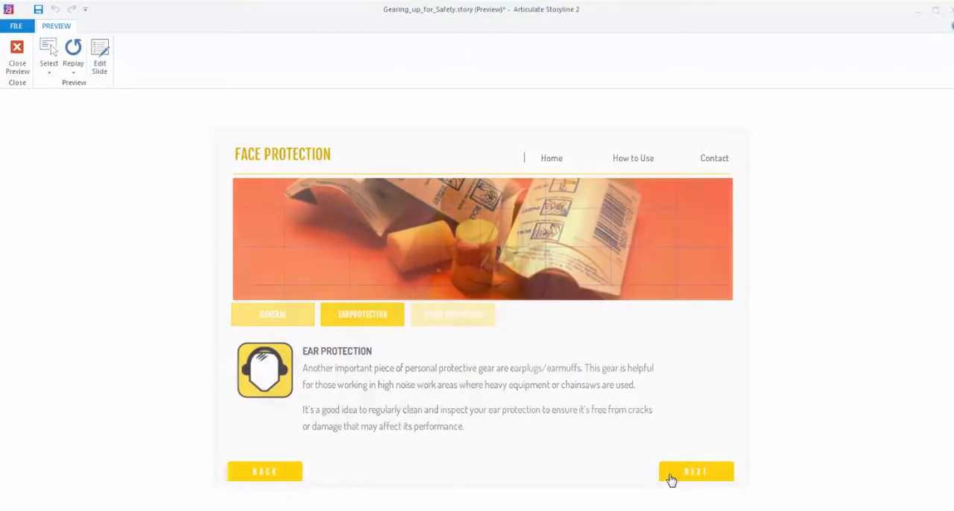
left_click(695, 471)
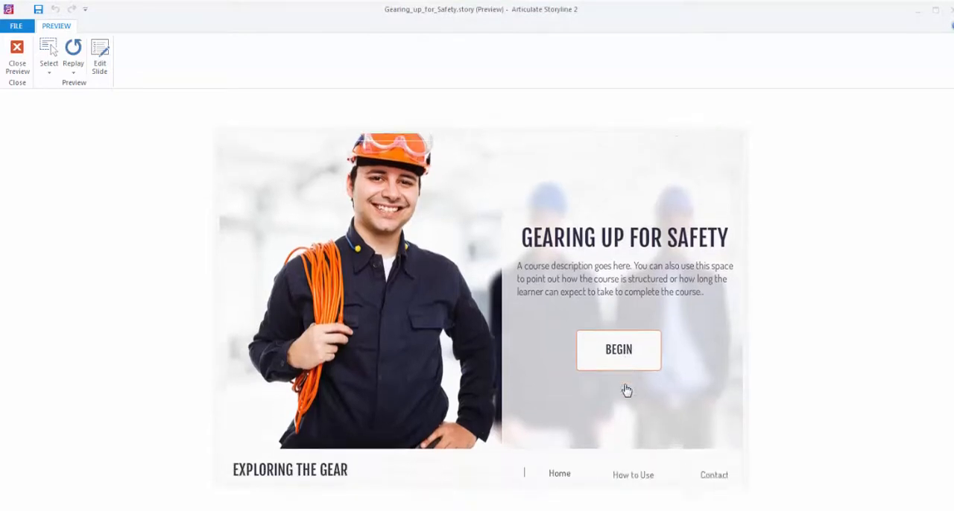
left_click(617, 349)
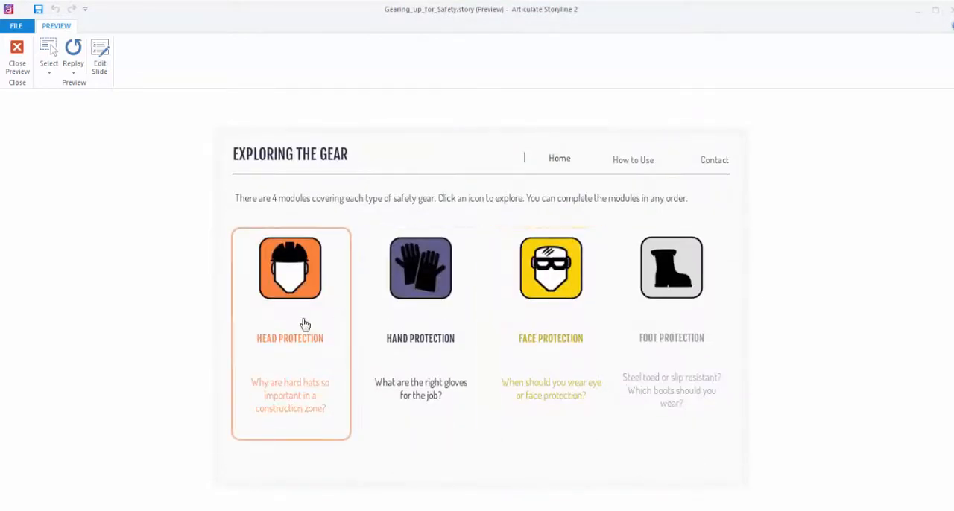
left_click(289, 268)
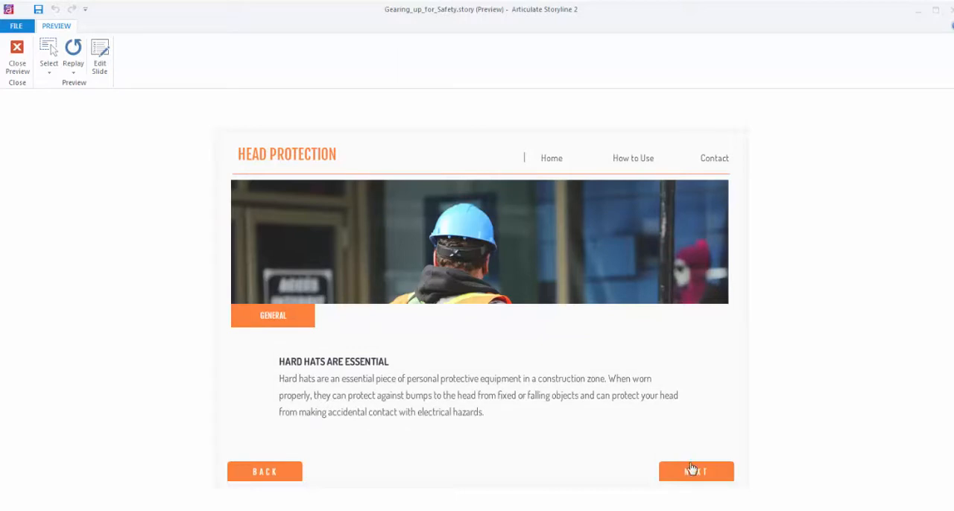
left_click(694, 471)
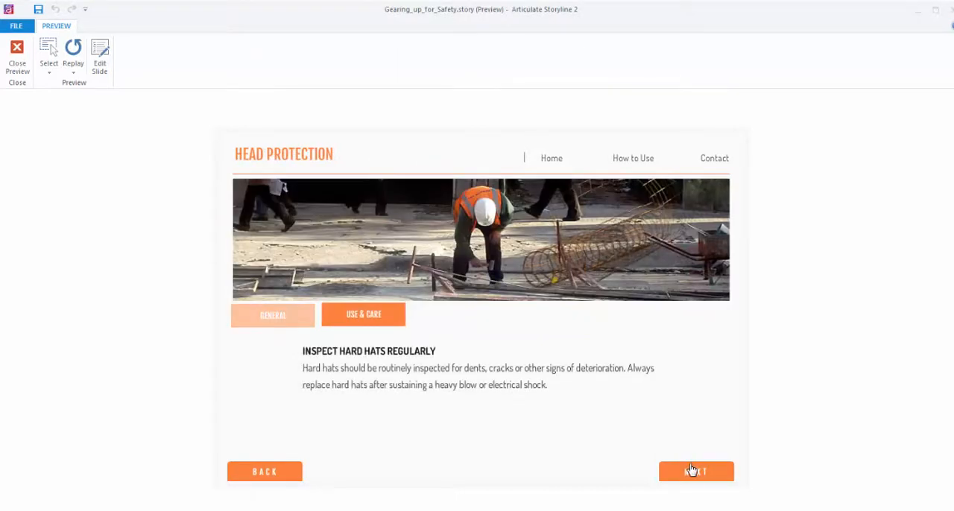
left_click(696, 471)
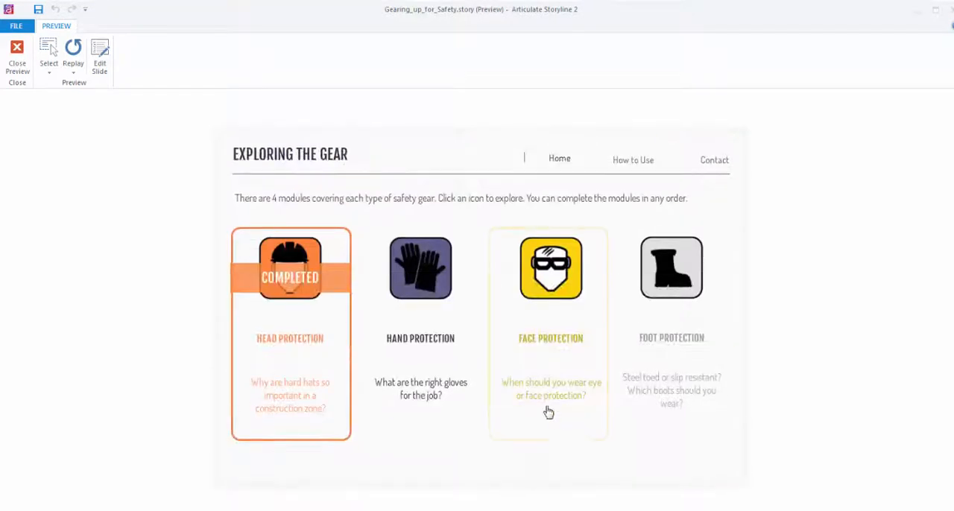
Complete the Face and Foot Protection modules and return to the Exploring the Gear menu
left_click(552, 268)
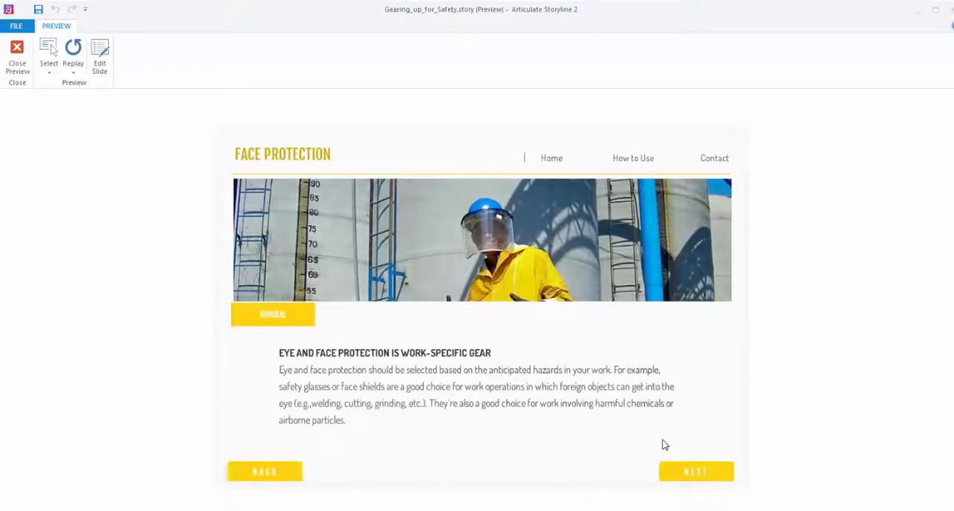
left_click(695, 471)
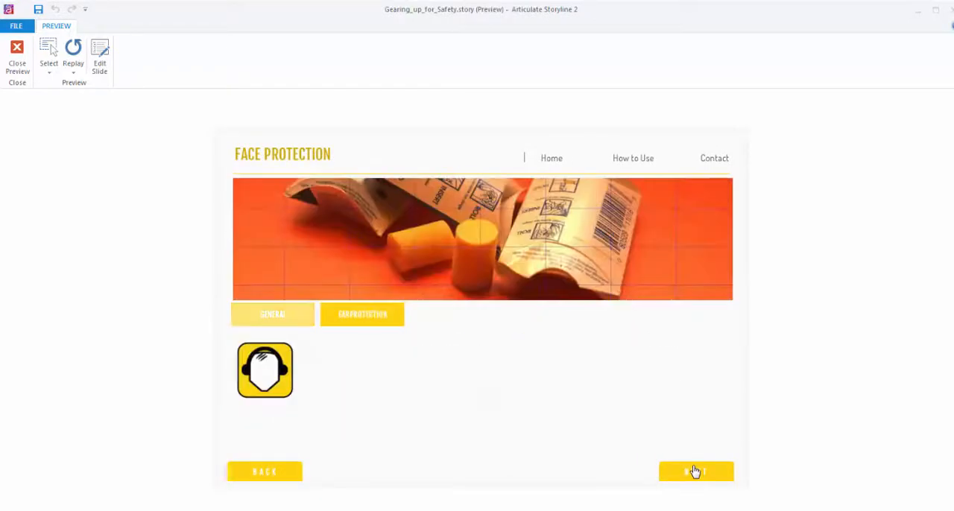
left_click(695, 471)
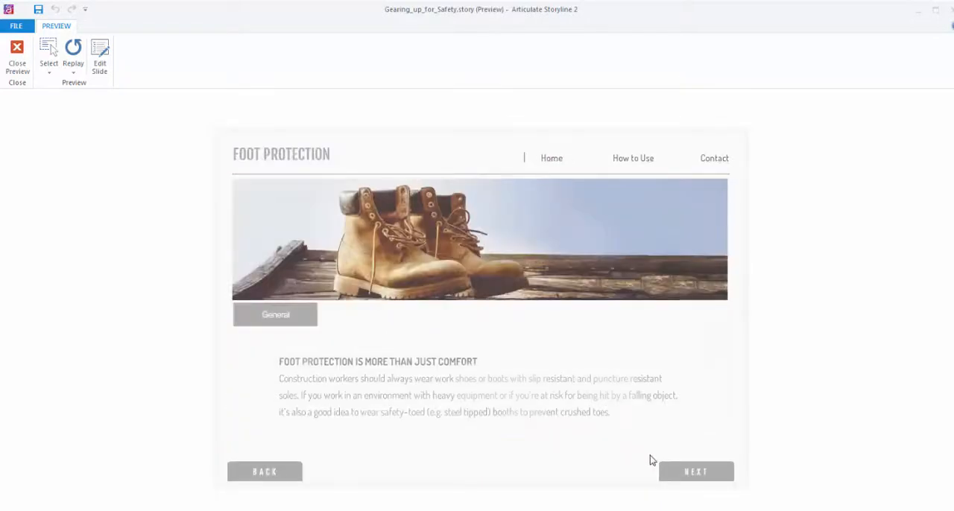
left_click(695, 471)
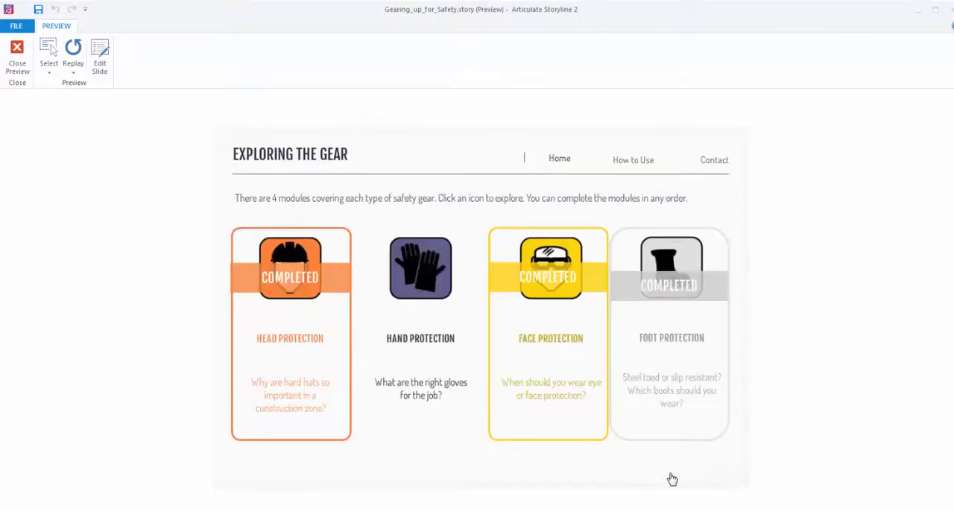
left_click(421, 269)
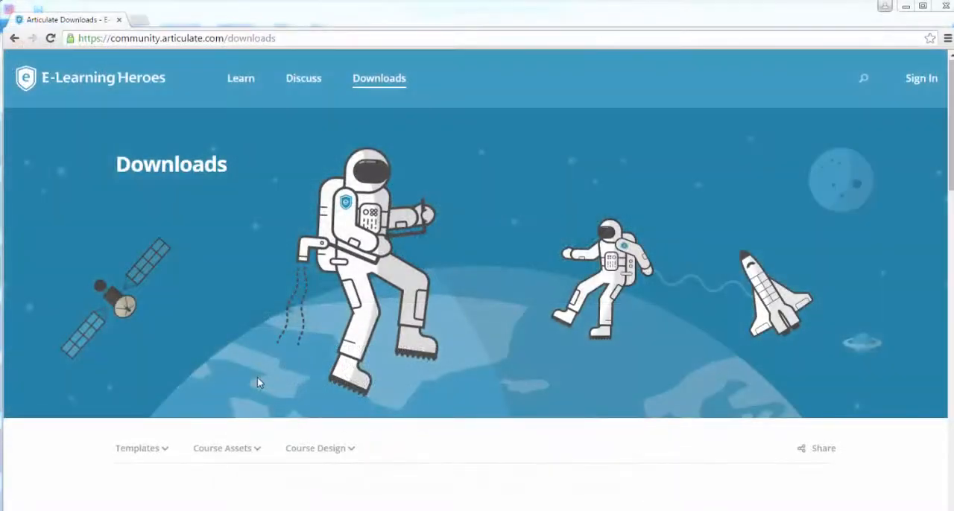
Browse the Storyline template downloads list on the E-Learning Heroes Downloads page
left_click(137, 447)
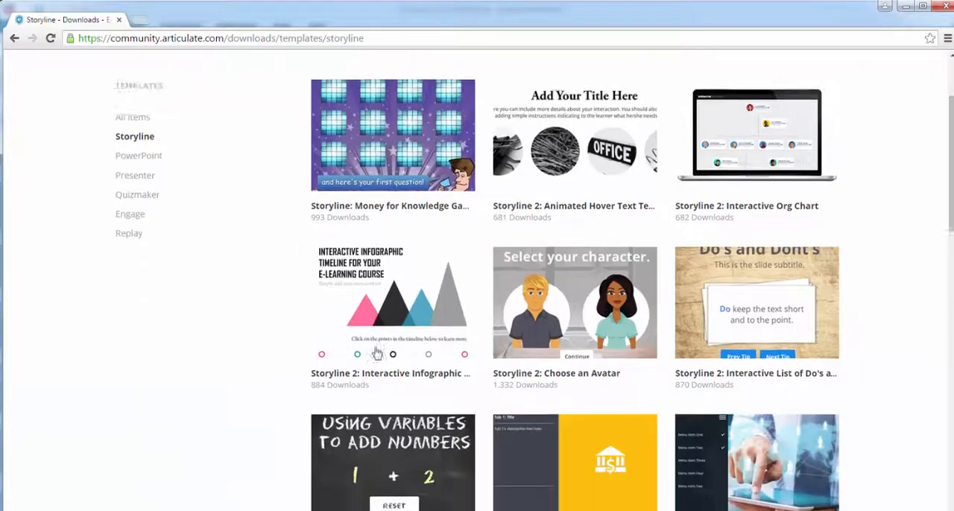
scroll("down", 3)
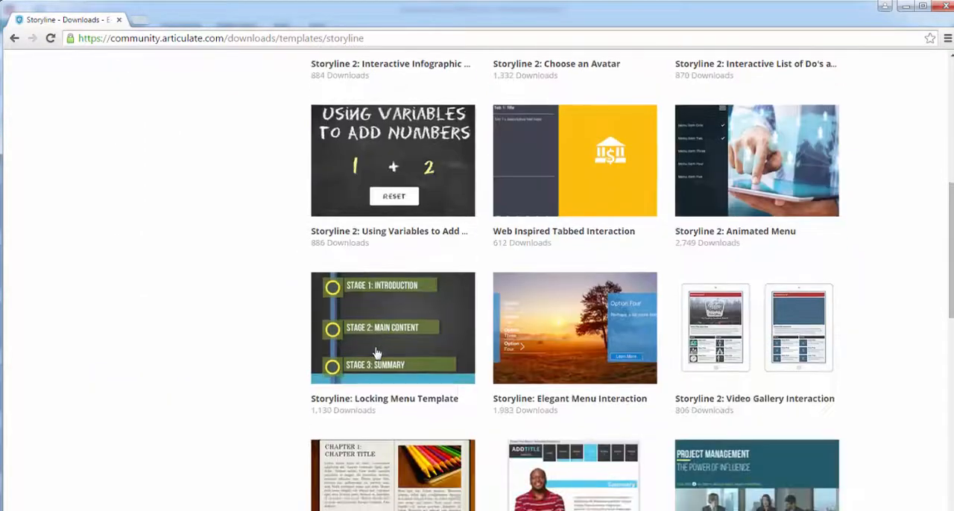
scroll("down", 3)
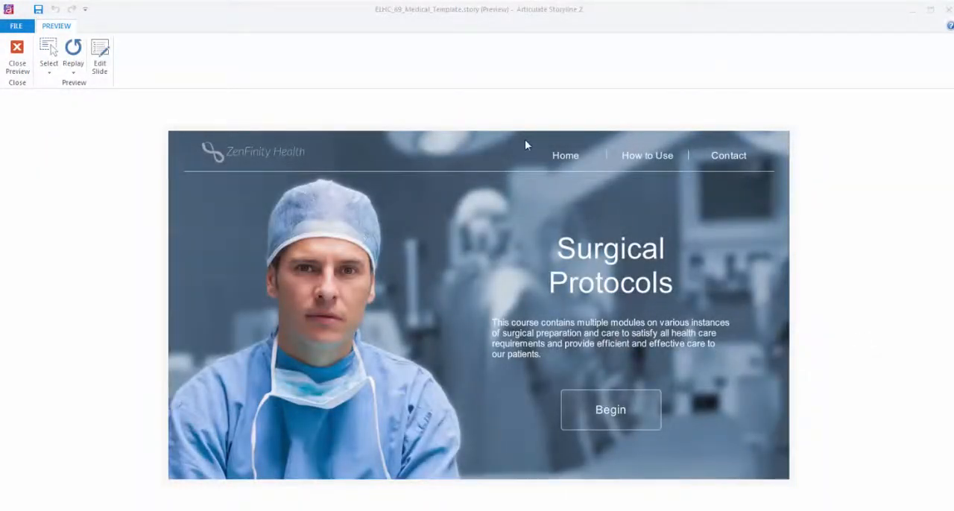
mouse_move(647, 155)
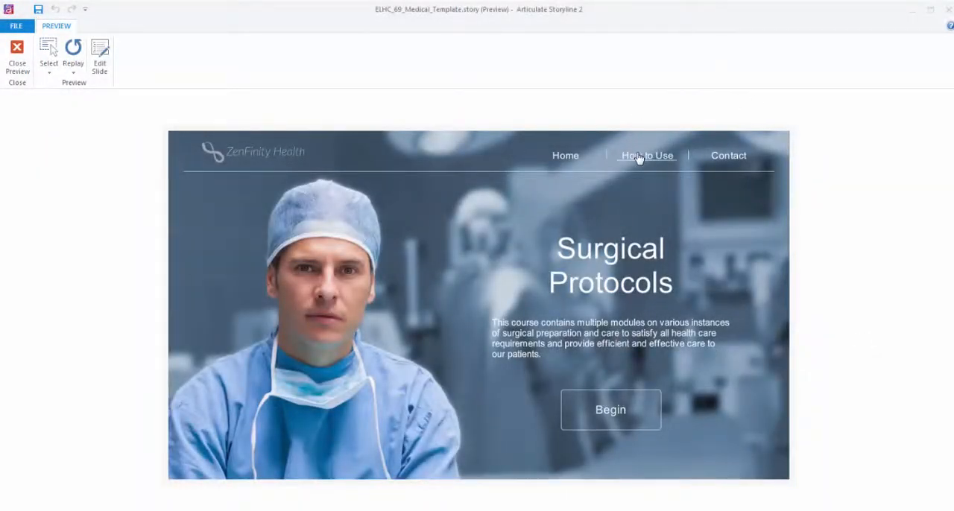
View the template's How to Use page, then begin the safety course to reach Exploring the Gear
left_click(647, 155)
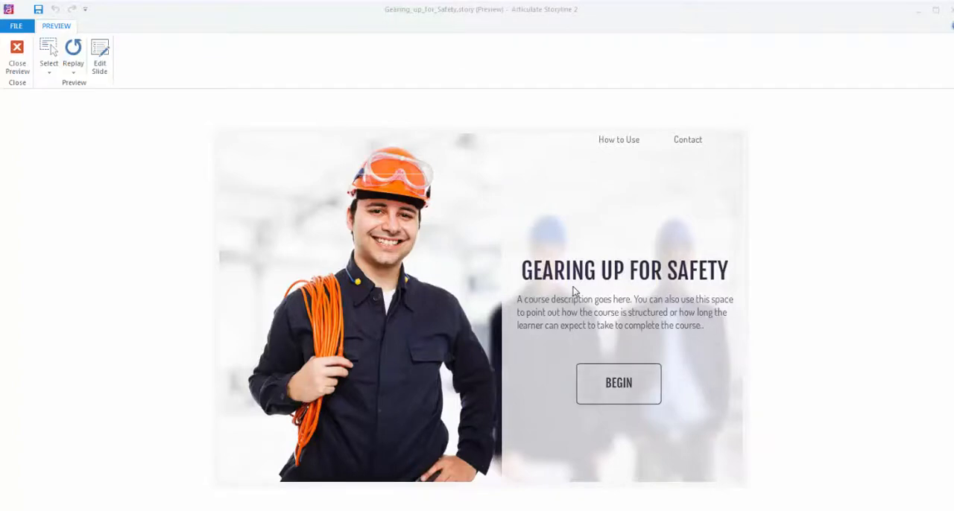
left_click(617, 383)
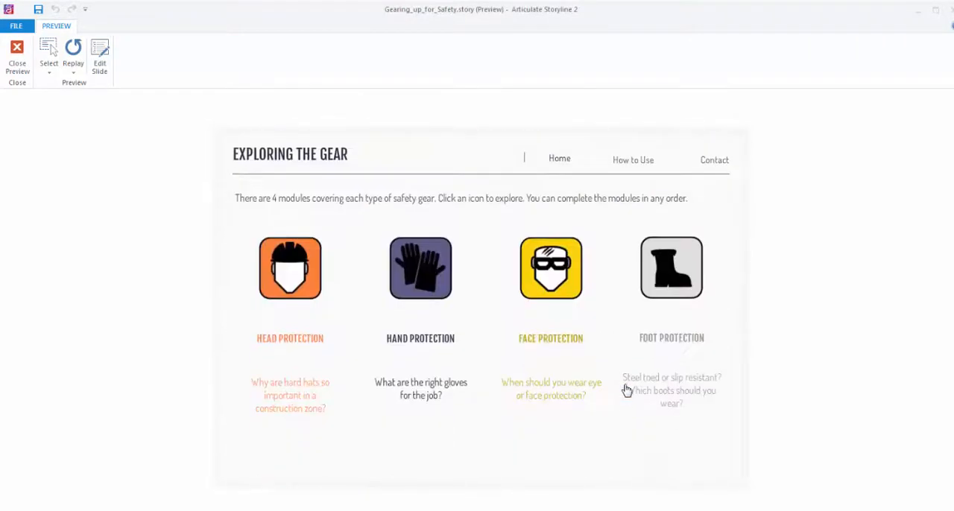